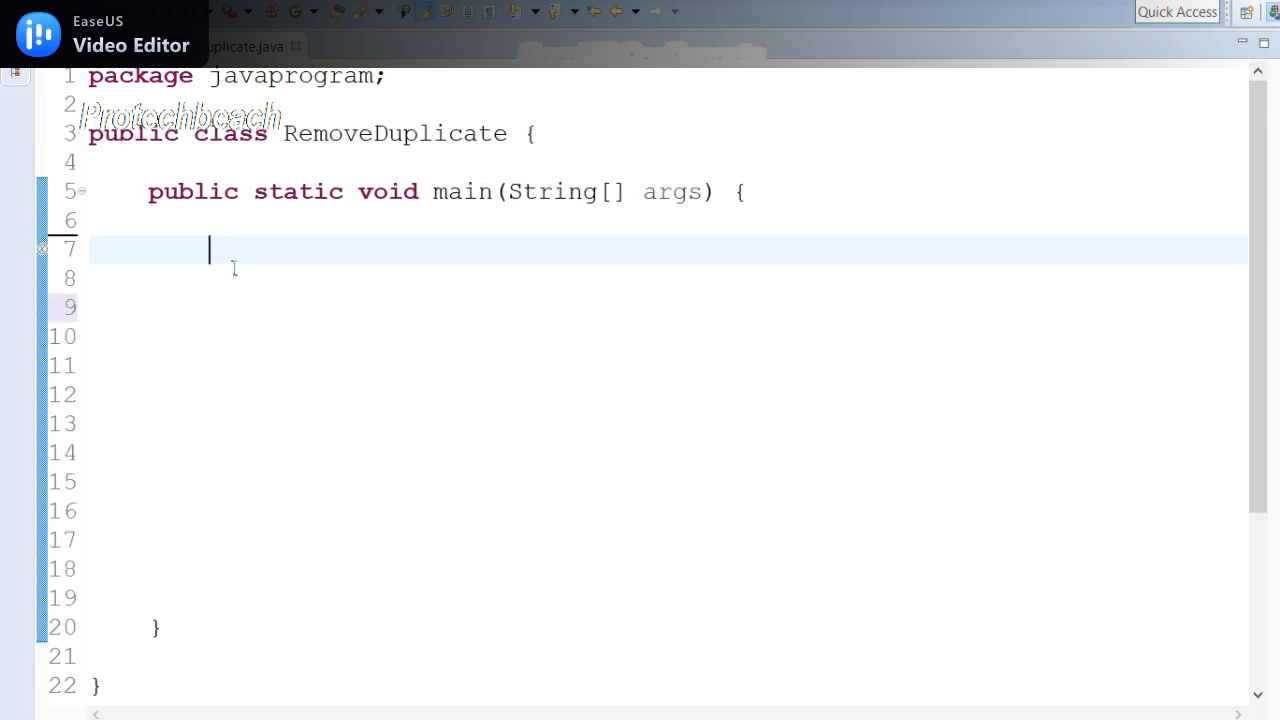
# Step: Type the declaration List<Integer> list = new ArrayList<>();
pyautogui.write('List')
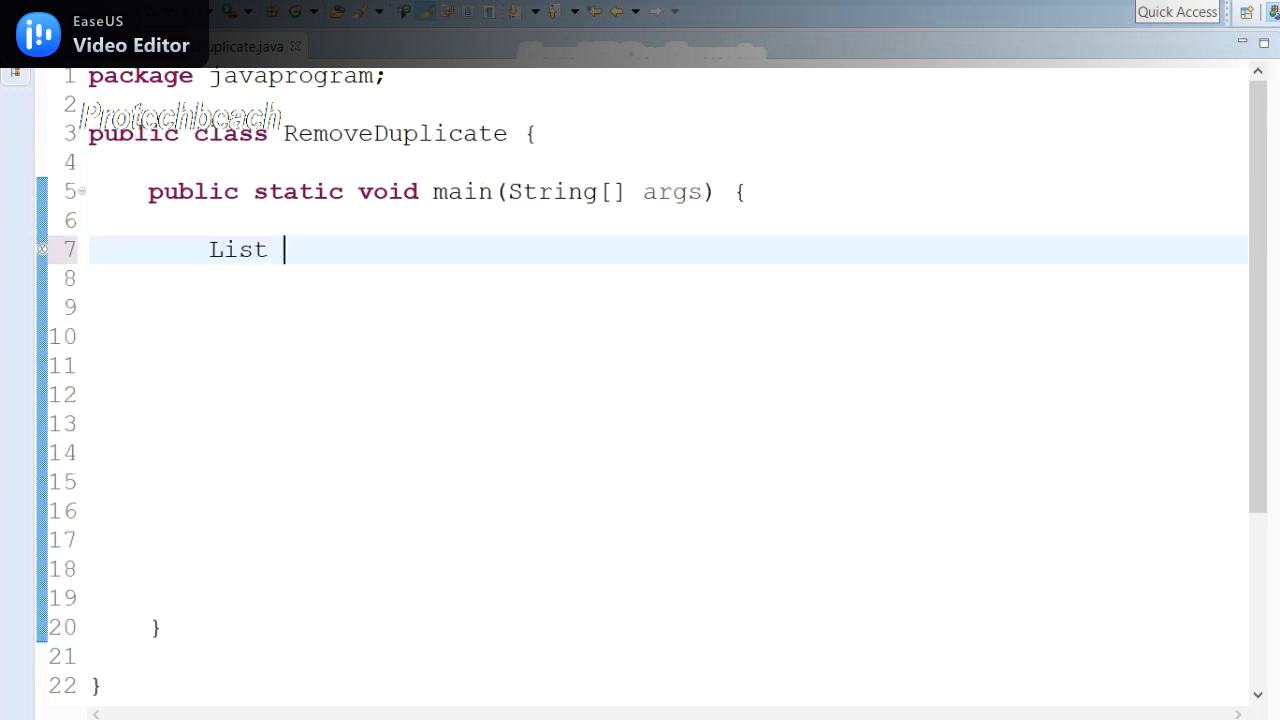
pyautogui.write('list =')
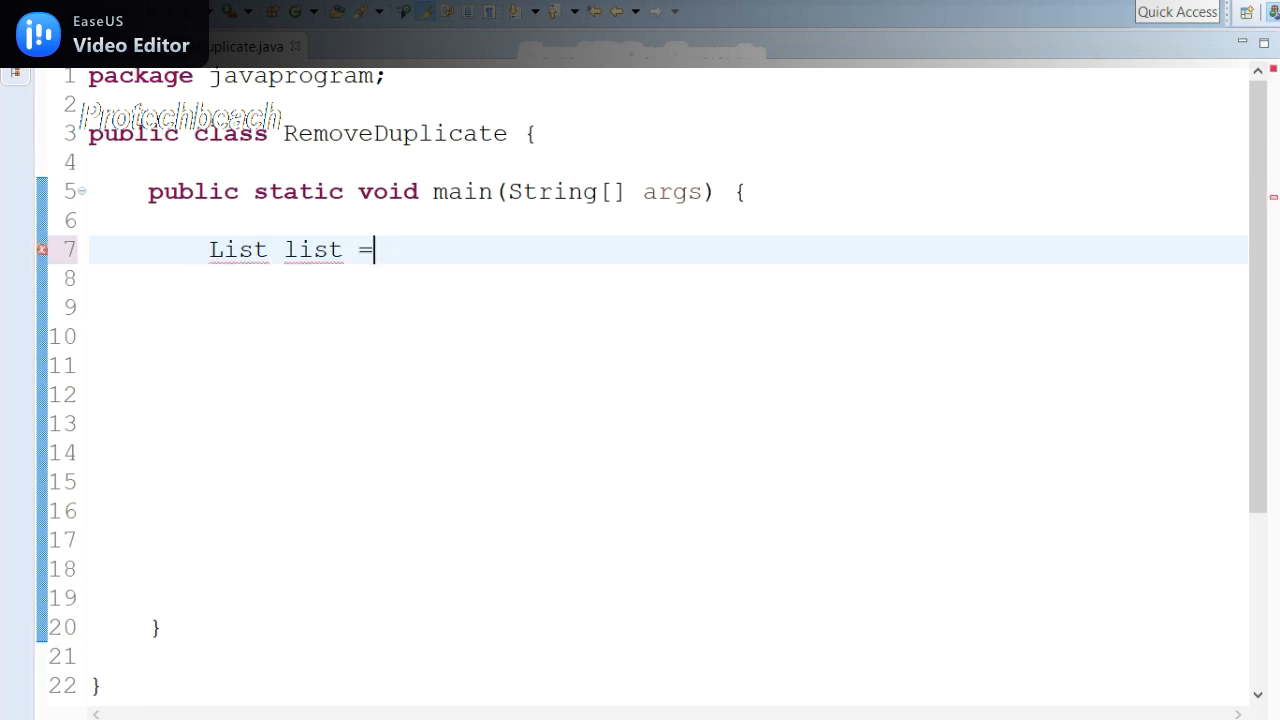
pyautogui.write('new A')
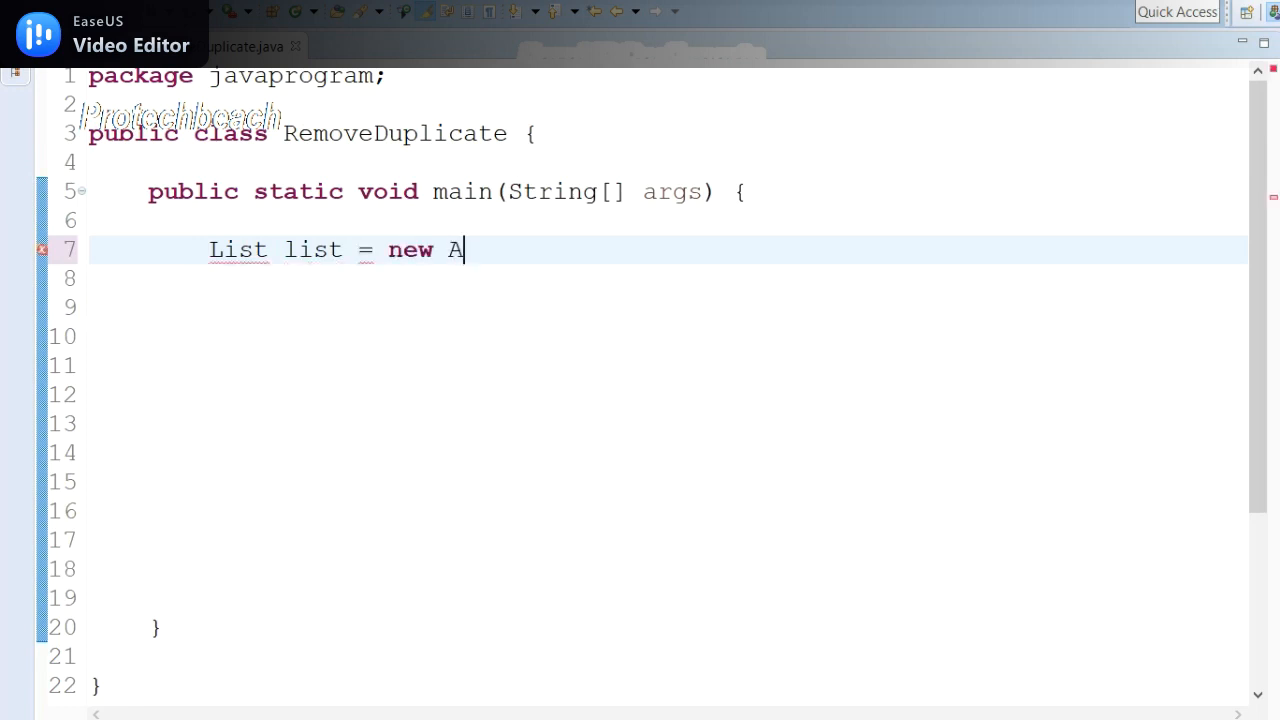
pyautogui.write('rrayList<>')
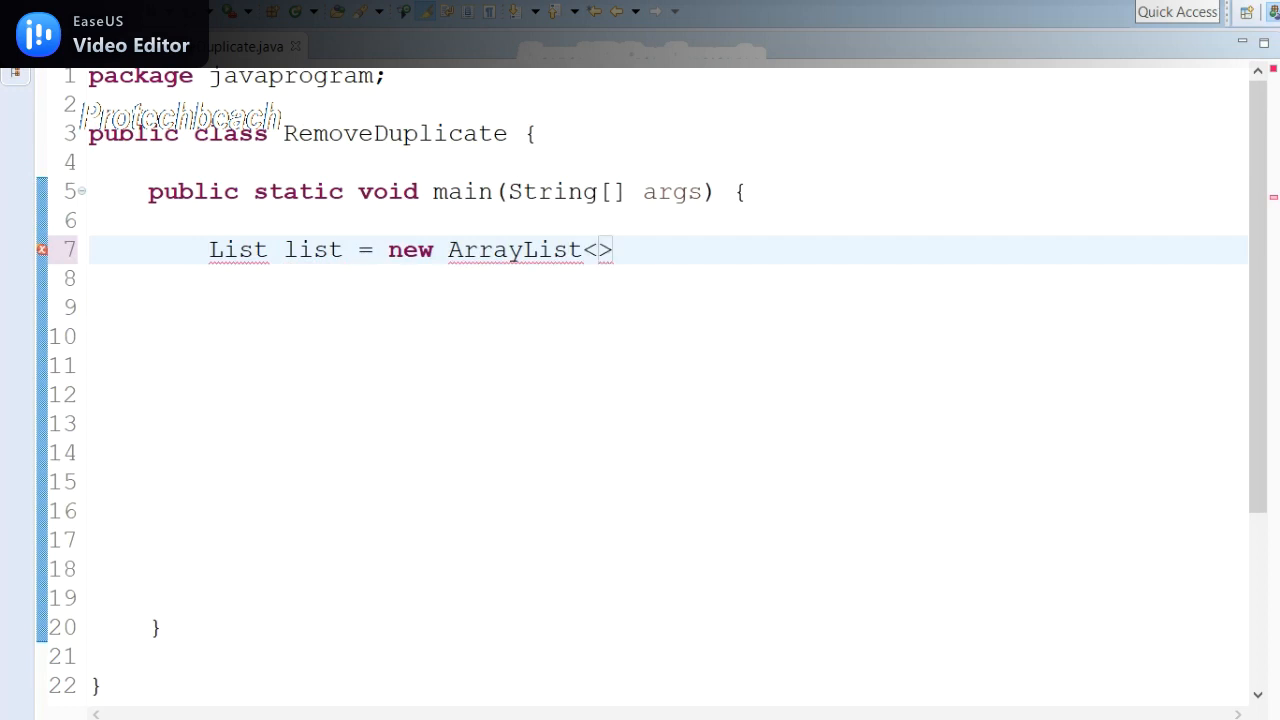
pyautogui.write('();')
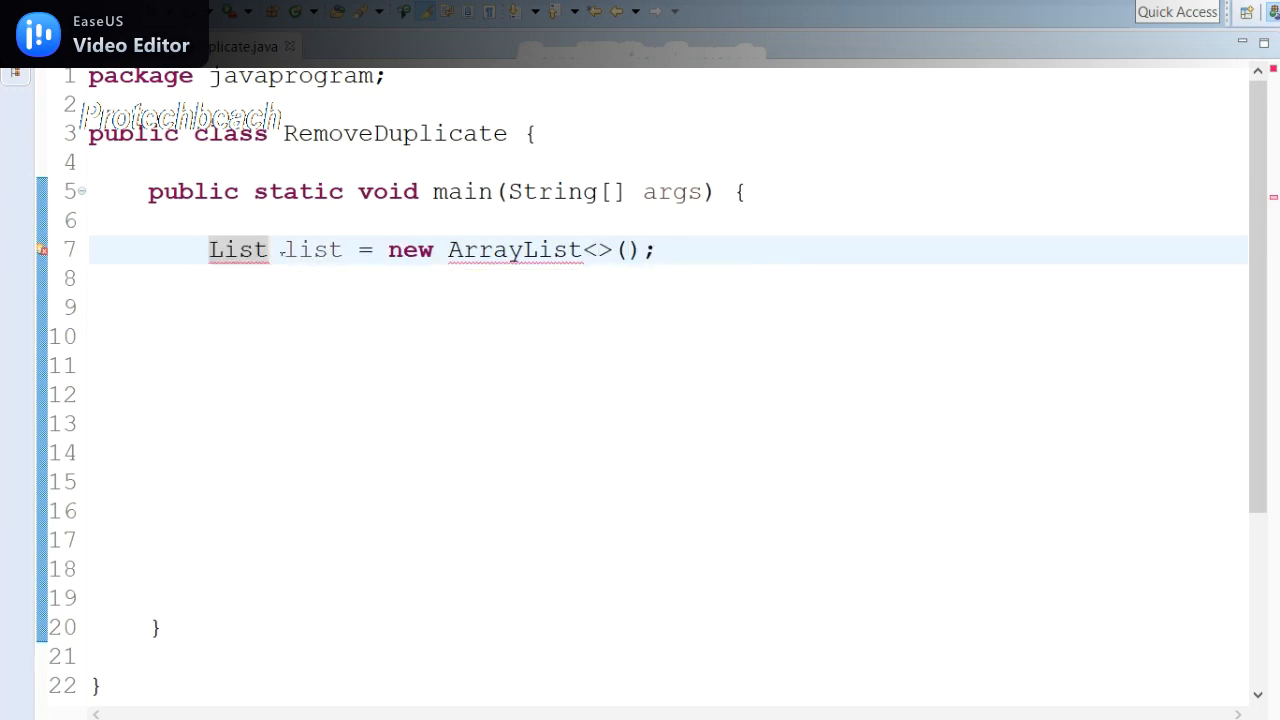
pyautogui.write('<>')
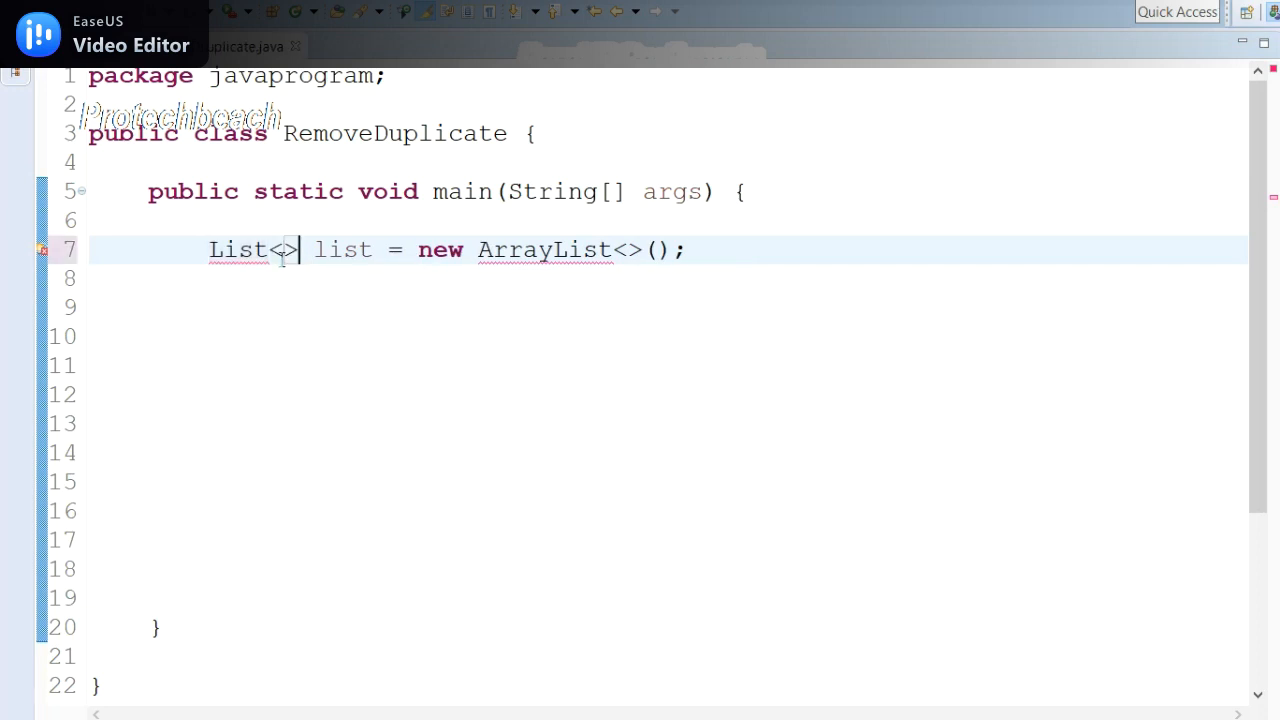
pyautogui.write('In')
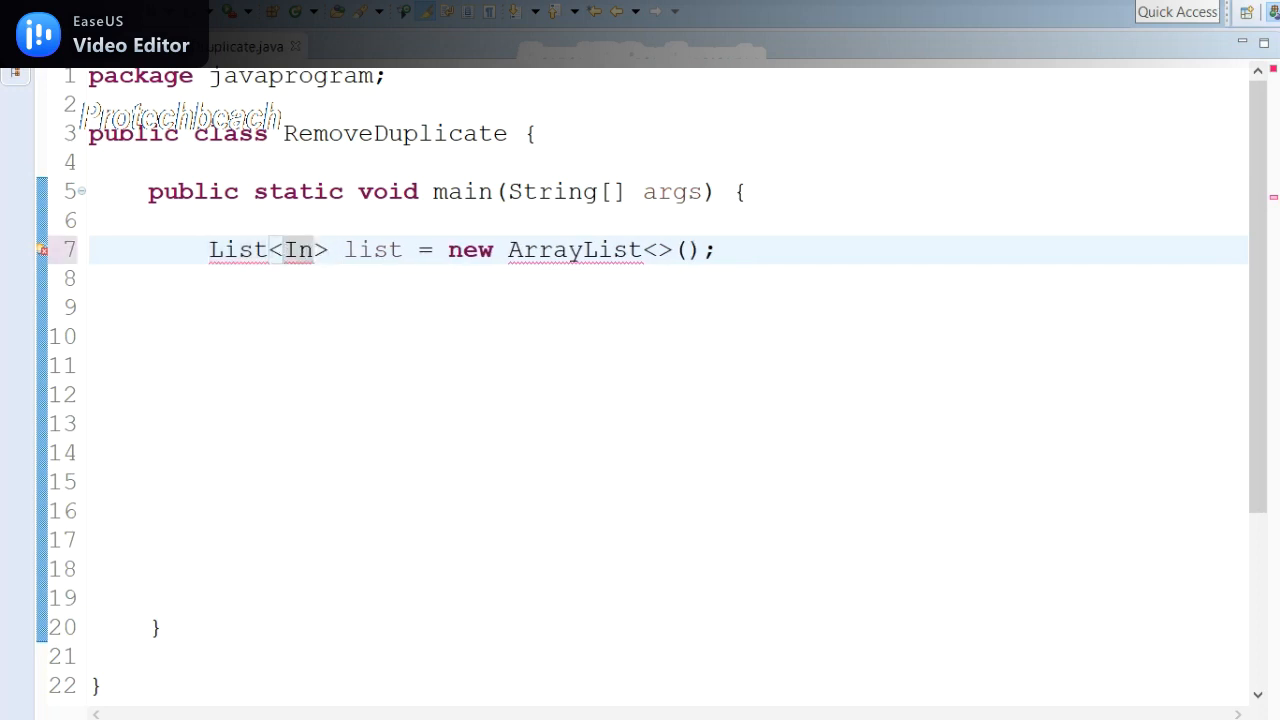
pyautogui.write('Integer')
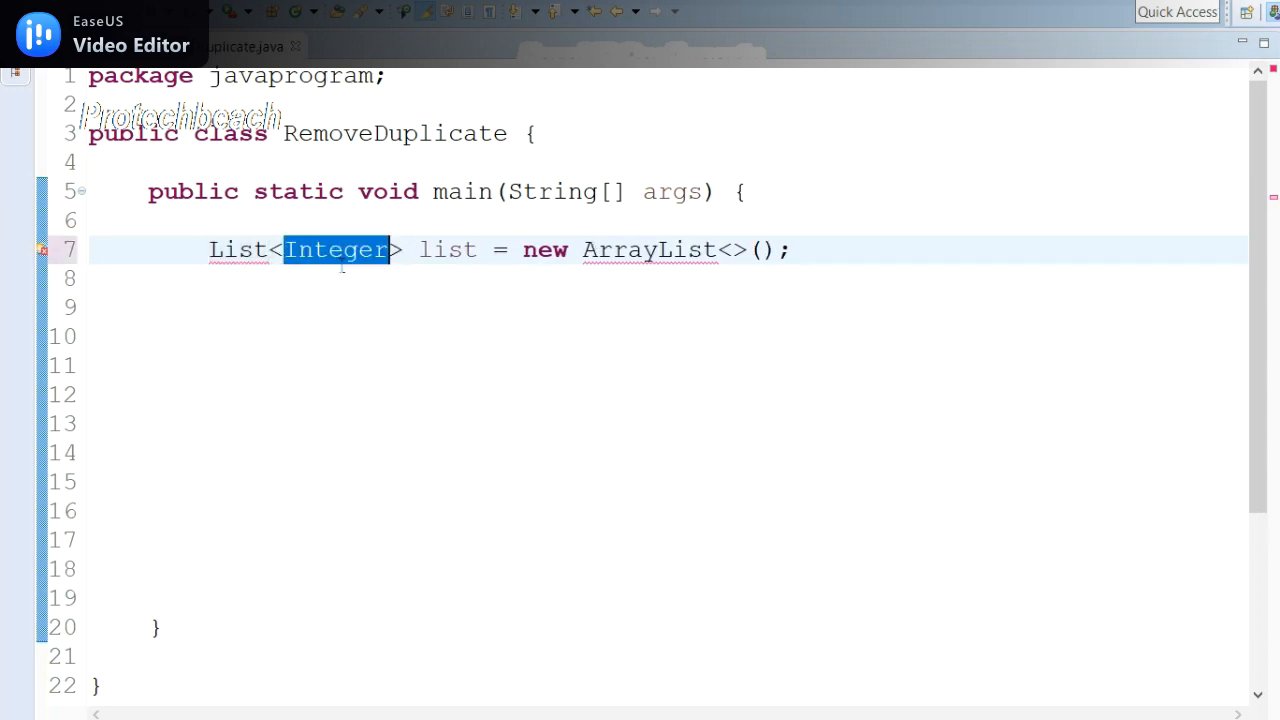
# Step: Import java.util.ArrayList and java.util.List through Quick Fix
pyautogui.click(648, 250)
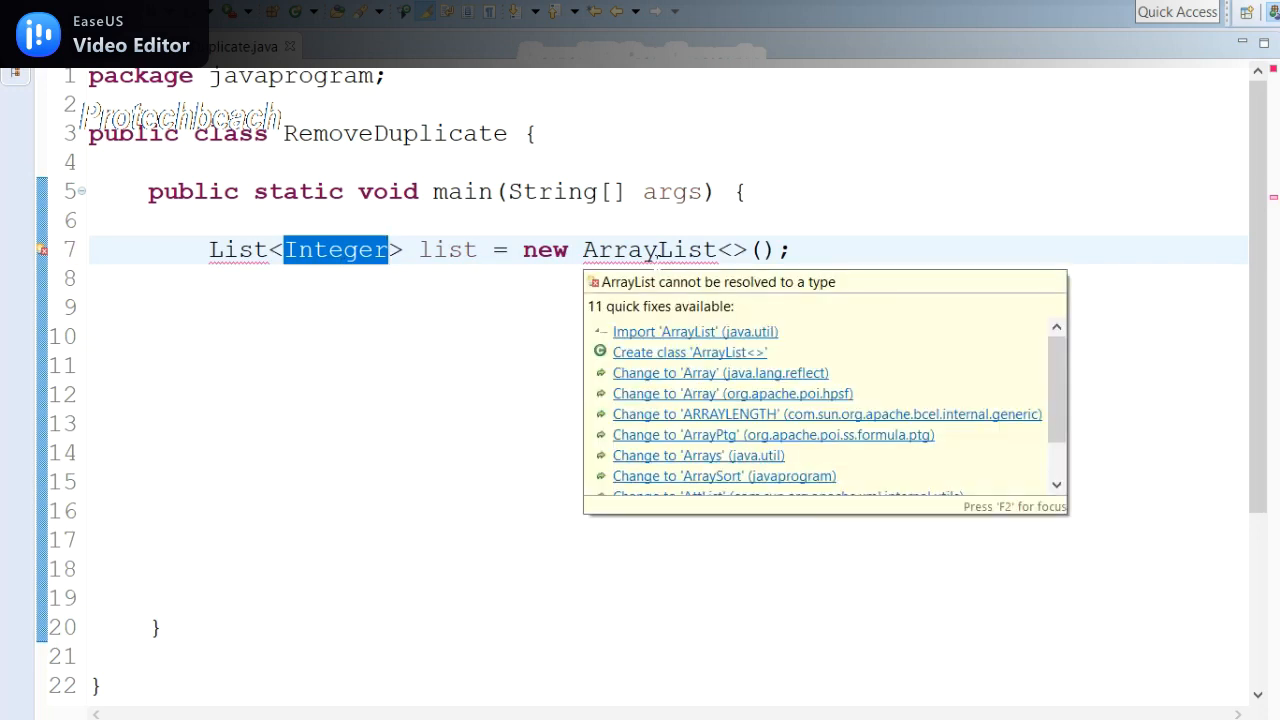
pyautogui.moveTo(714, 331)
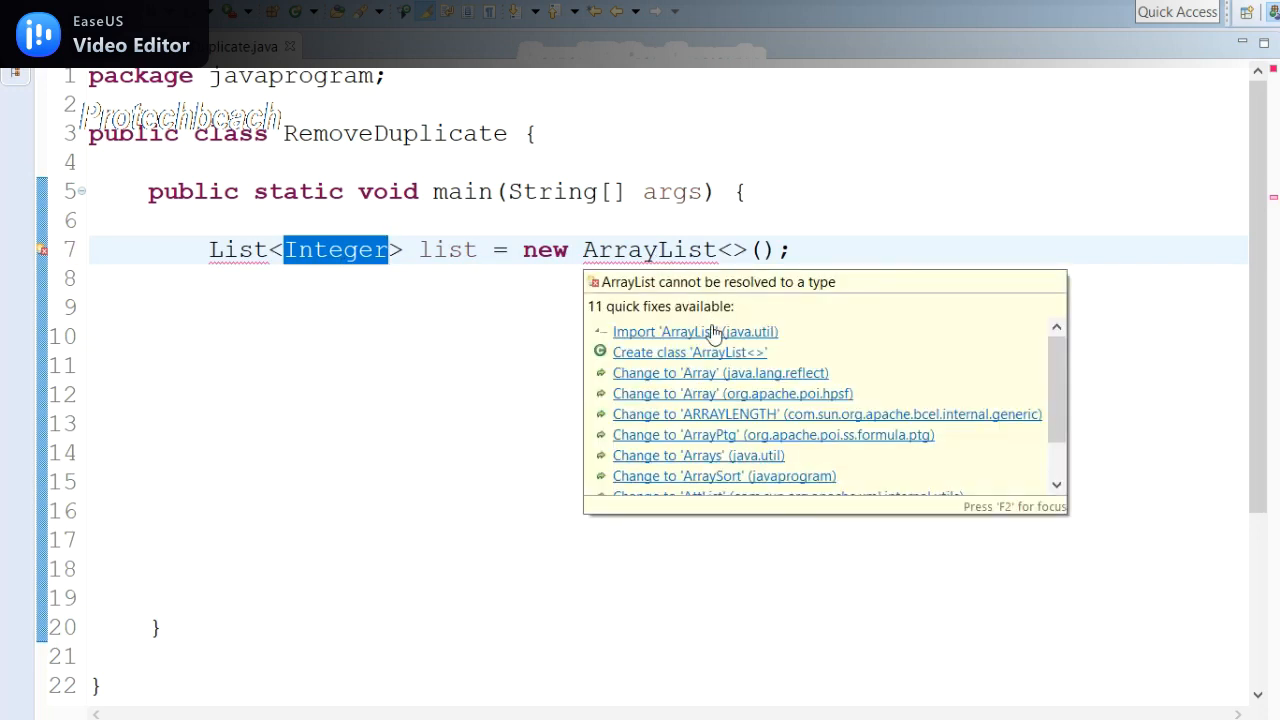
pyautogui.click(695, 331)
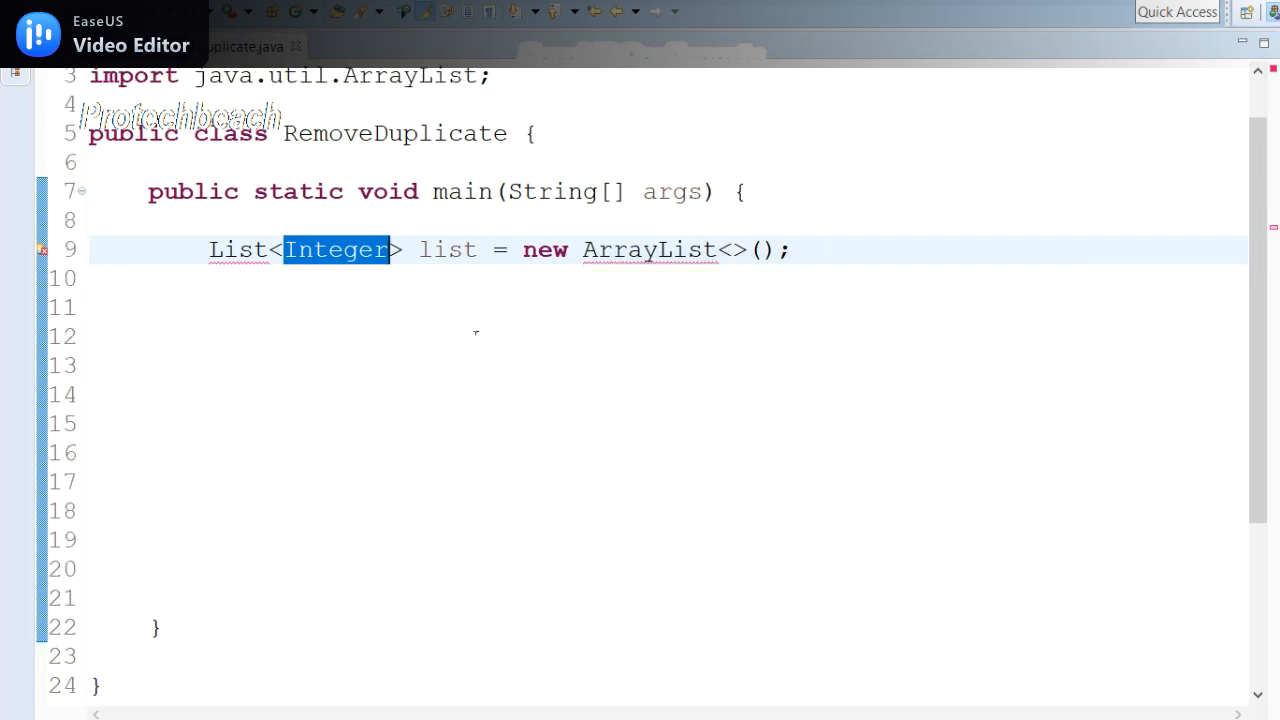
pyautogui.click(237, 250)
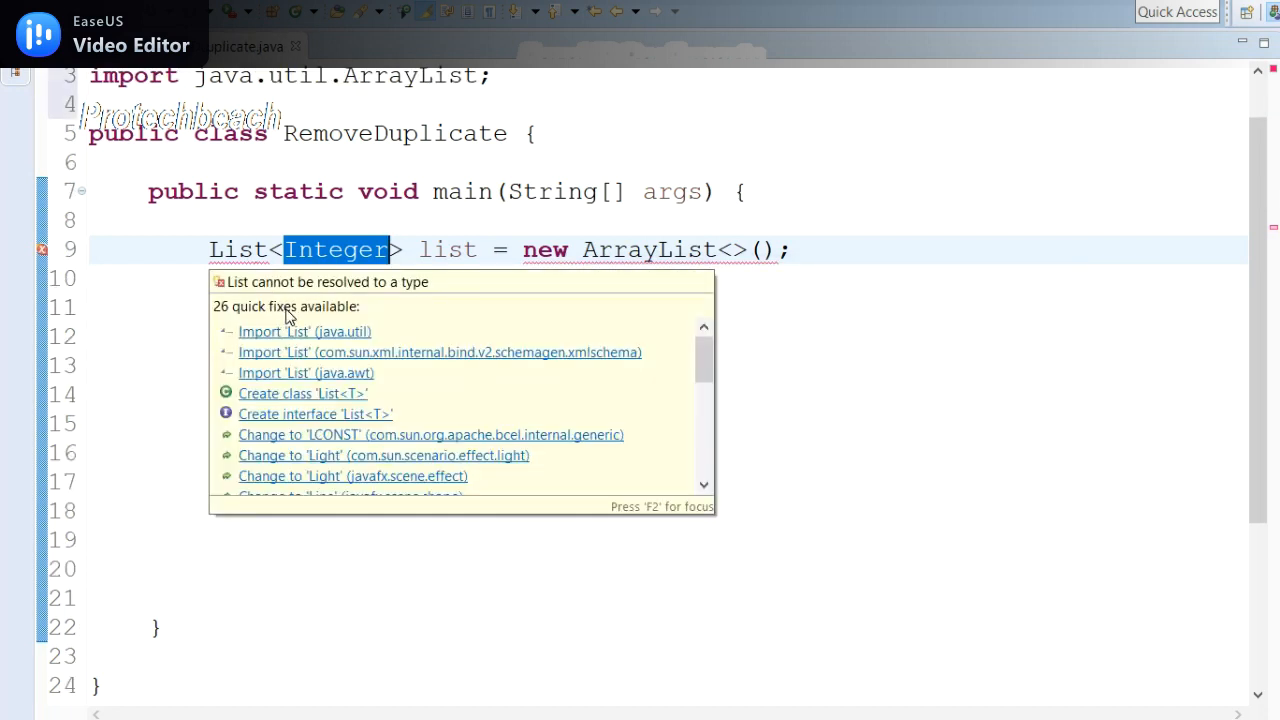
pyautogui.click(304, 331)
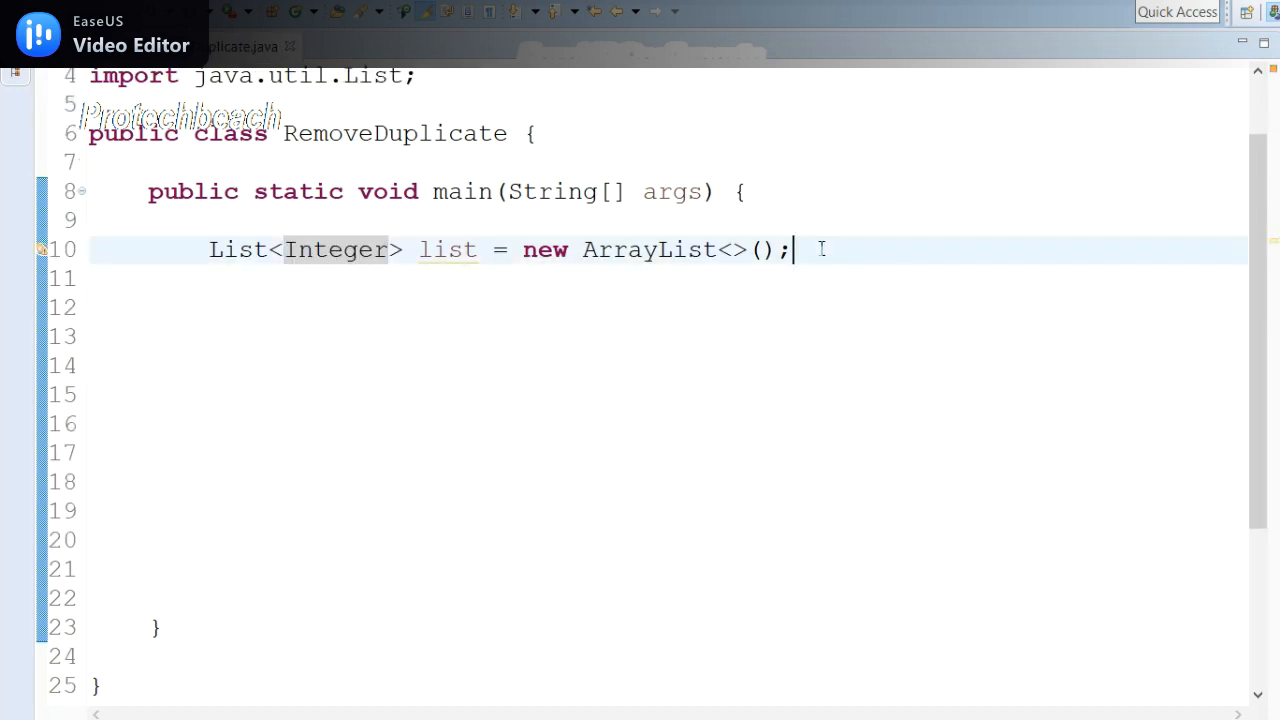
# Step: Add list.add calls for 12, 1, 45, 3, 5, 12, 12, 7 and 7
pyautogui.write('list.')
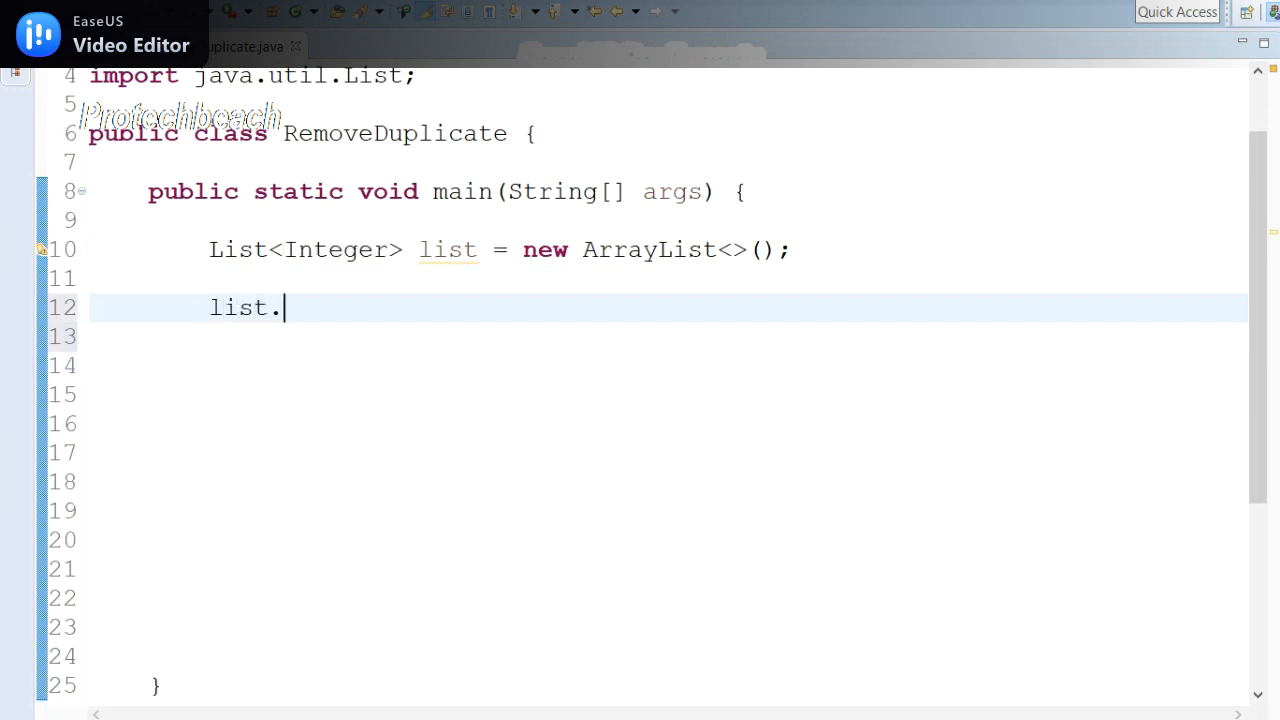
pyautogui.write('add(e')
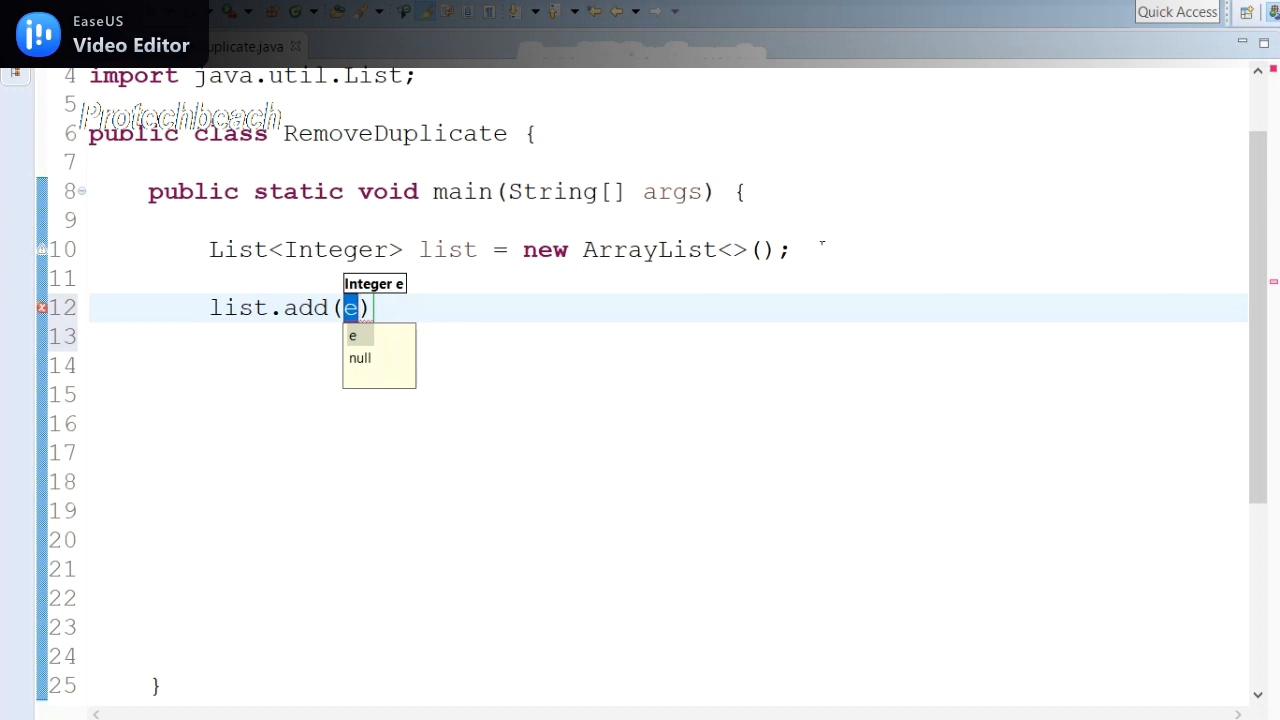
pyautogui.write('12')
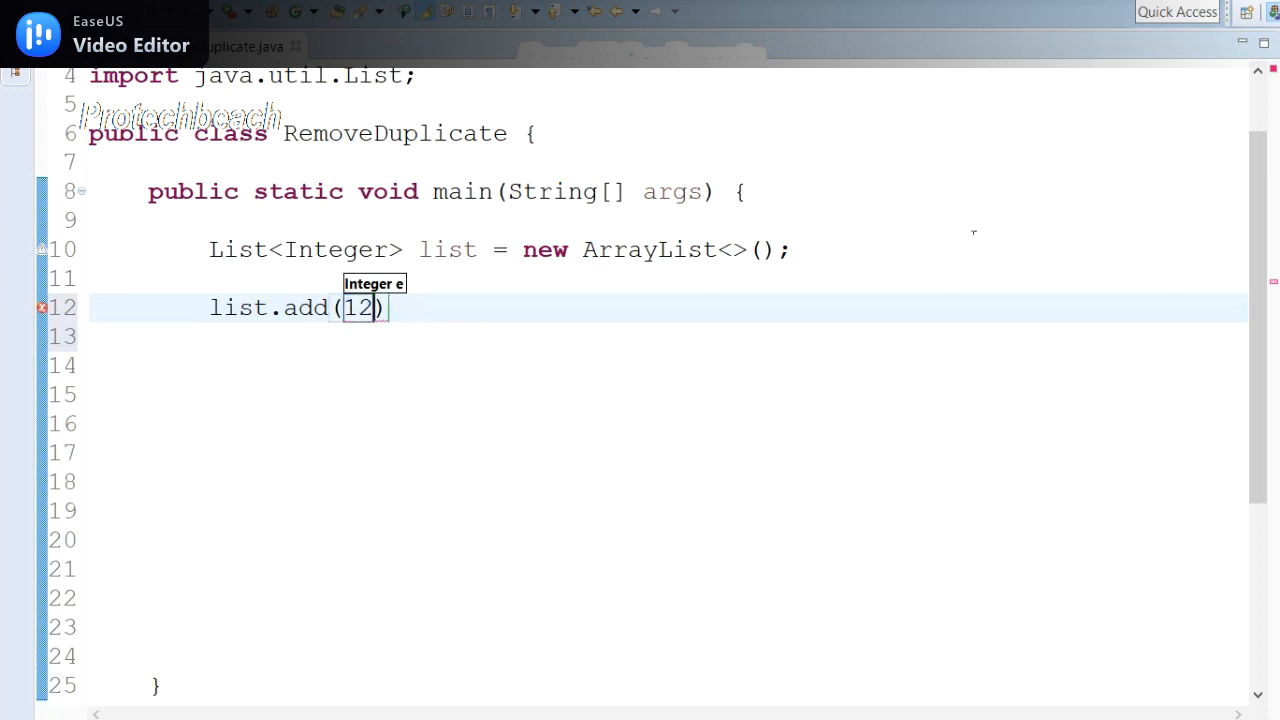
pyautogui.write(';')
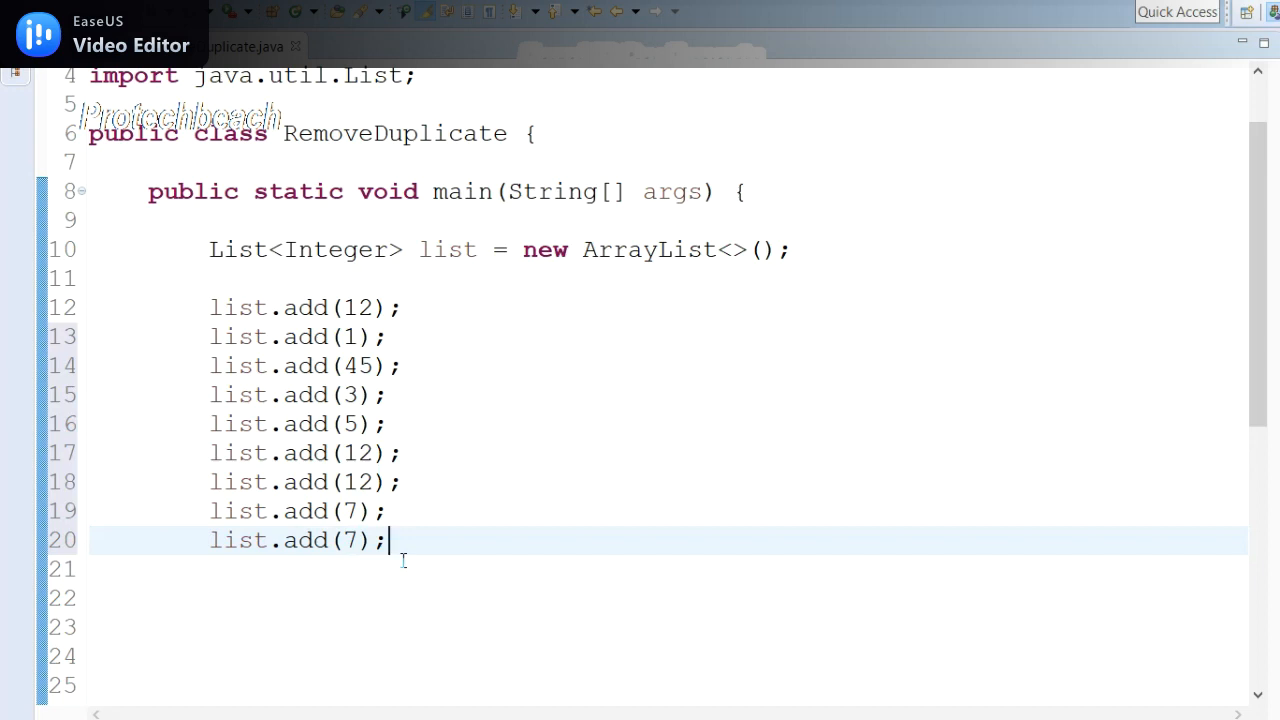
pyautogui.moveTo(449, 316)
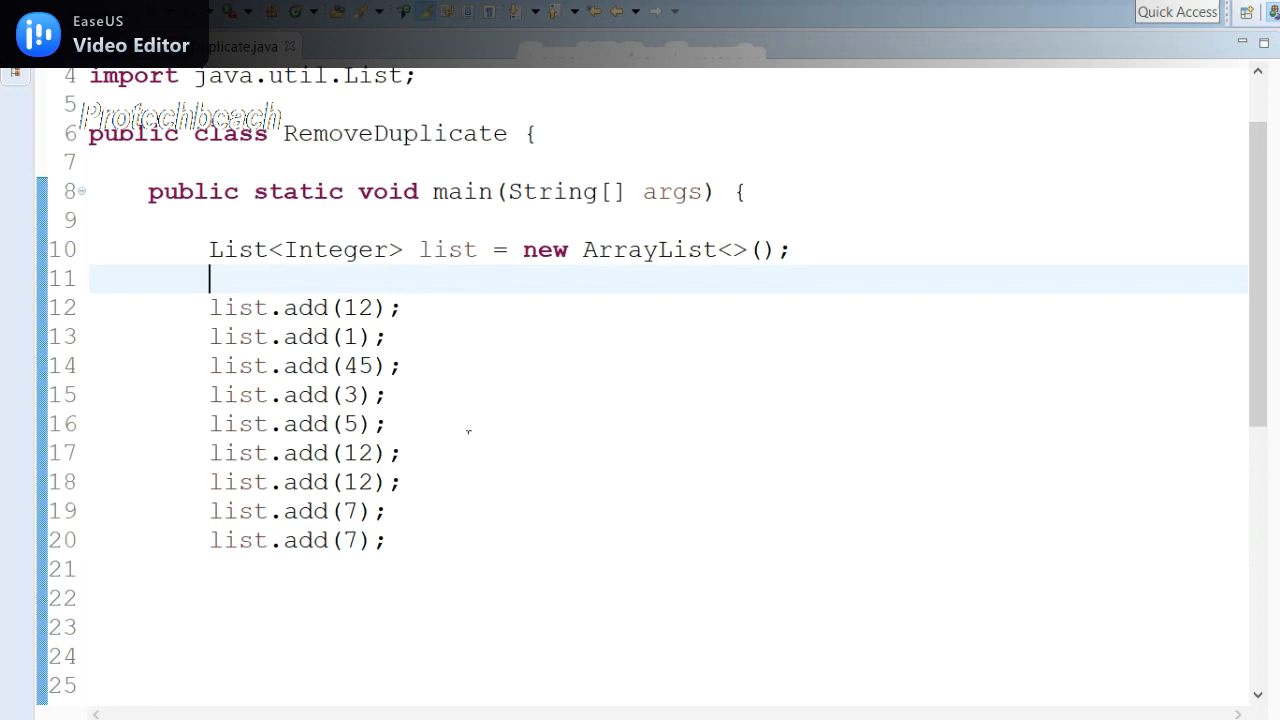
pyautogui.doubleClick(447, 249)
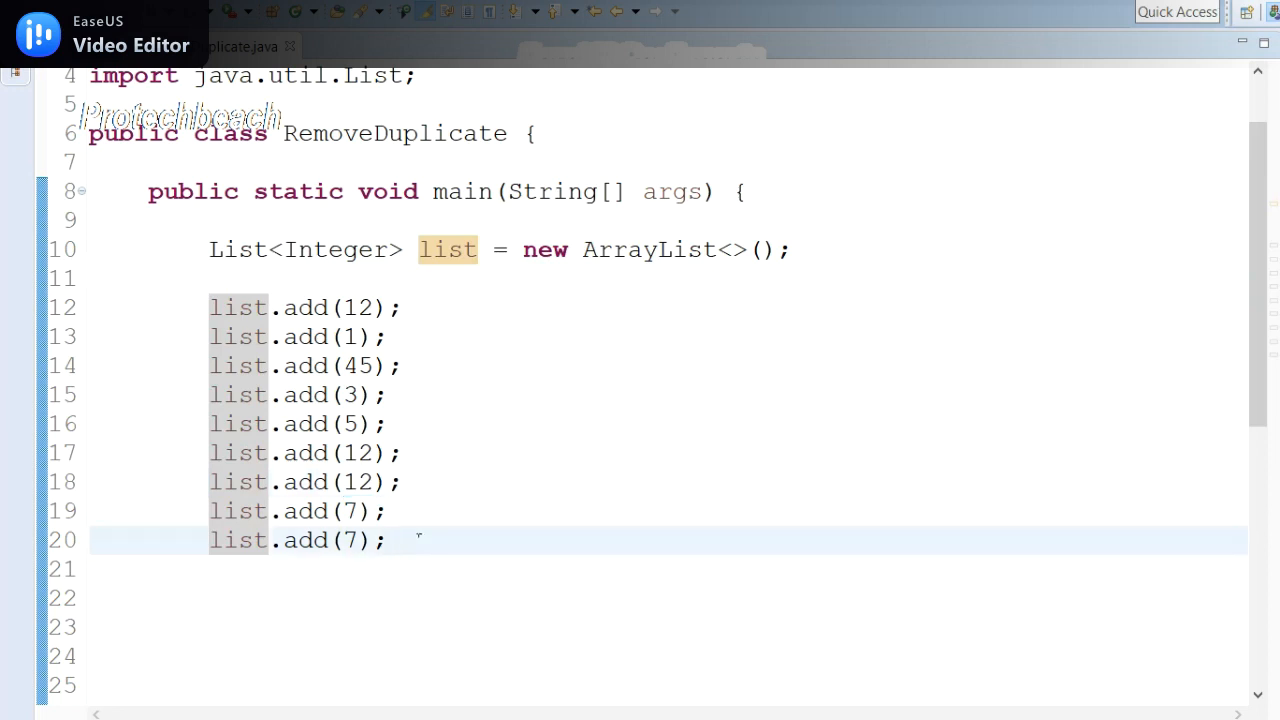
# Step: Add System.out.println(list); below the add calls, run it, and select the printed output
pyautogui.write('S')
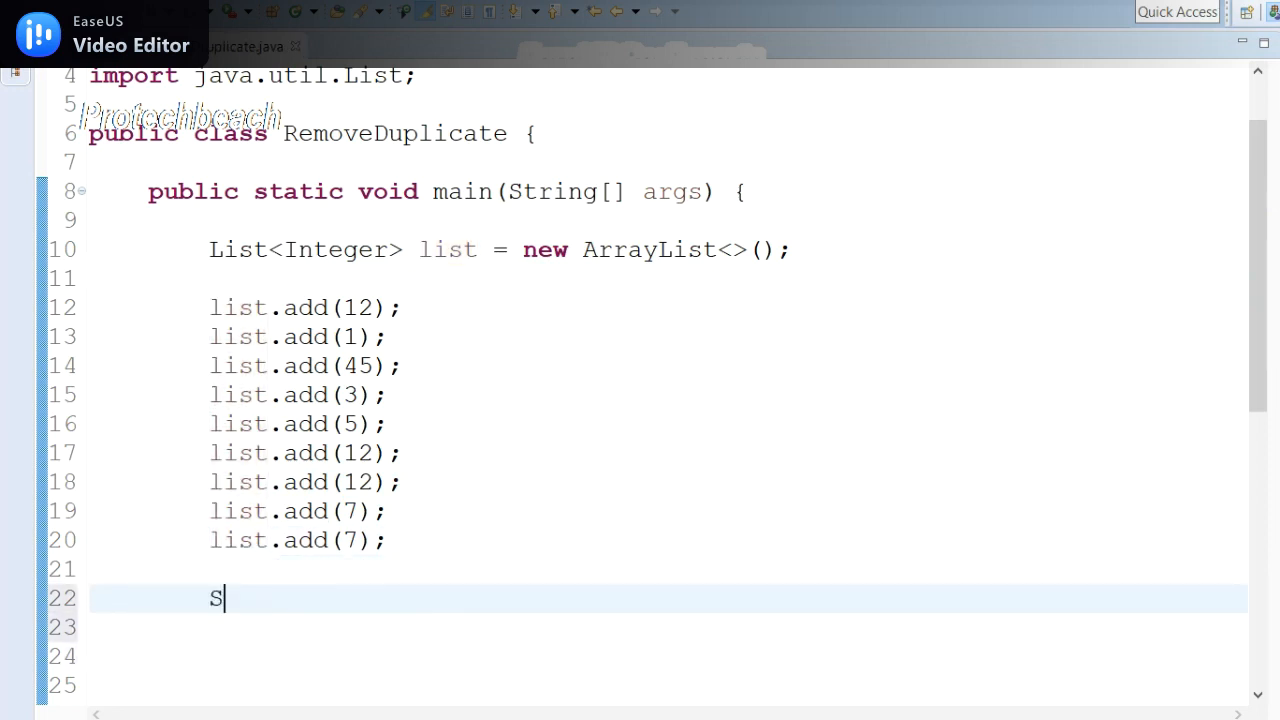
pyautogui.write('System.out.println();')
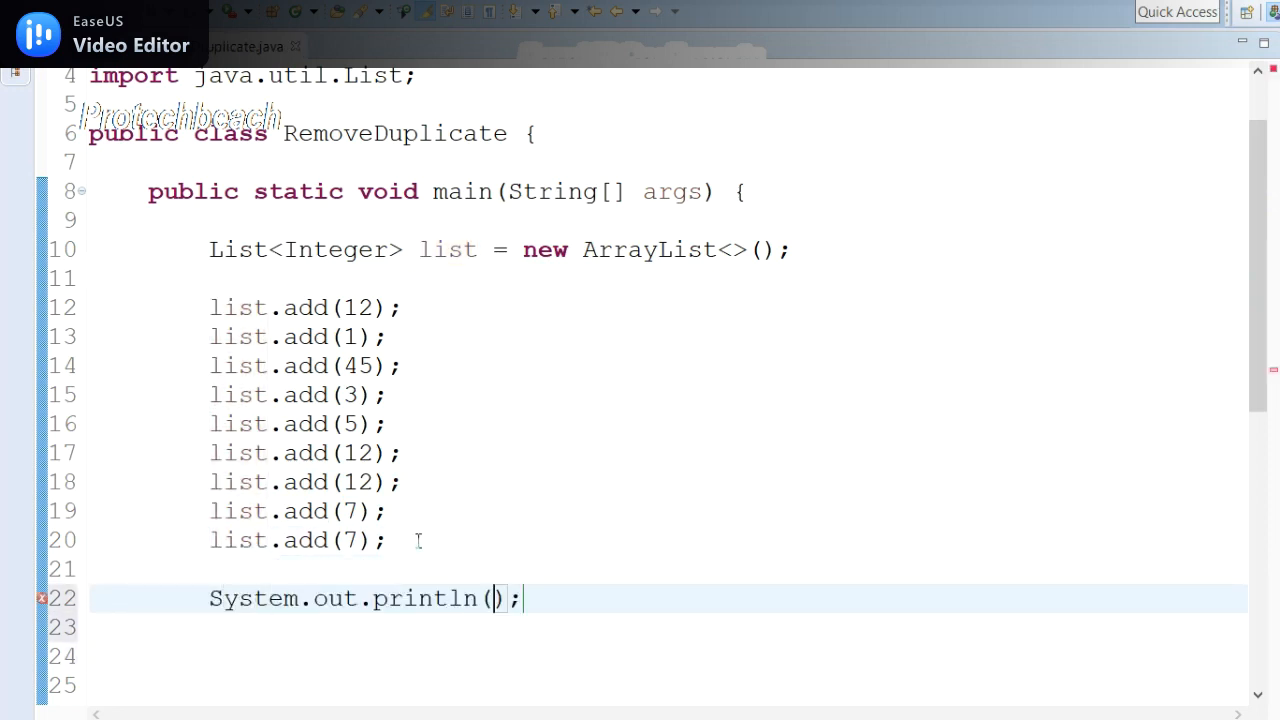
pyautogui.write('list')
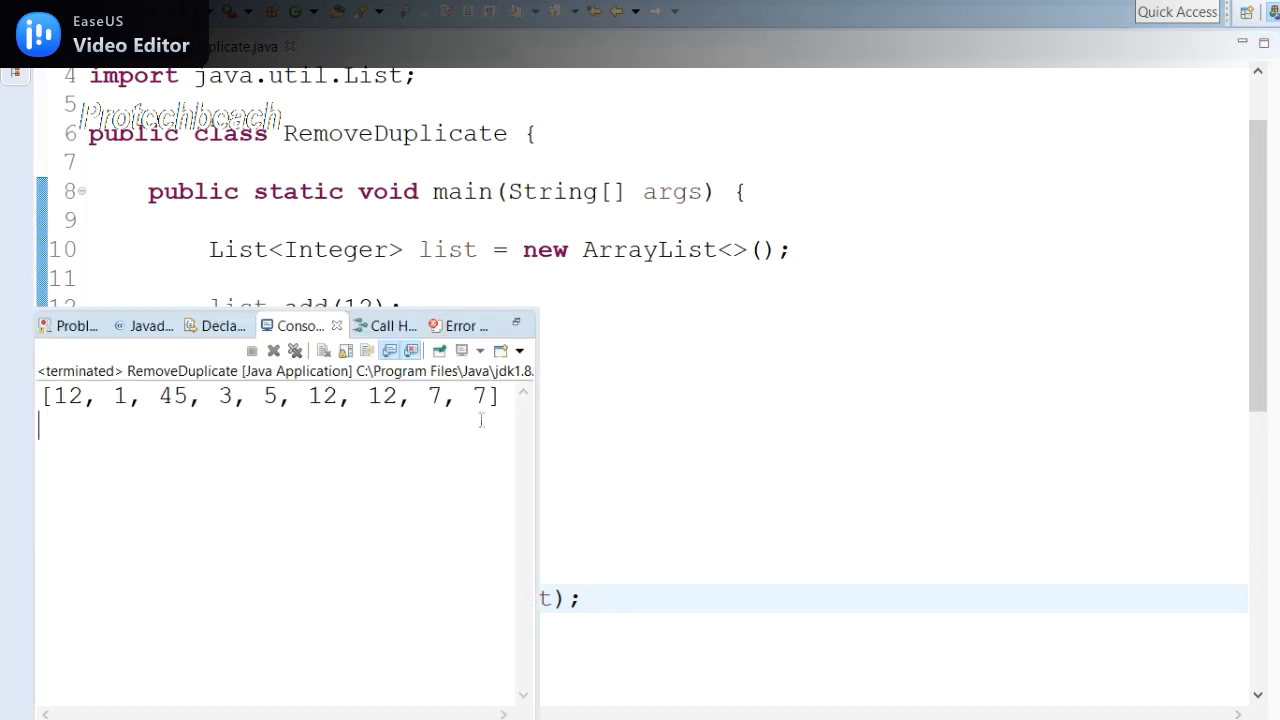
pyautogui.tripleClick(270, 395)
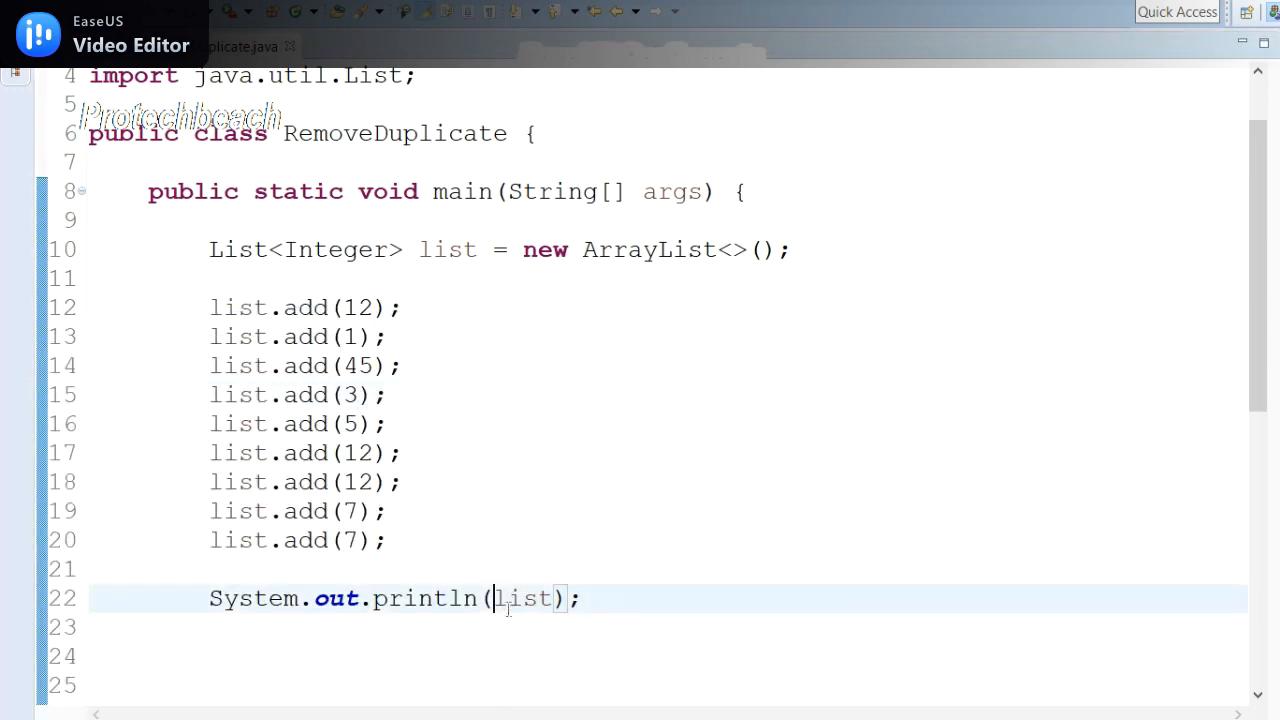
# Step: Prefix the println argument with "Before: "+ so it prints the labelled list
pyautogui.write('""+')
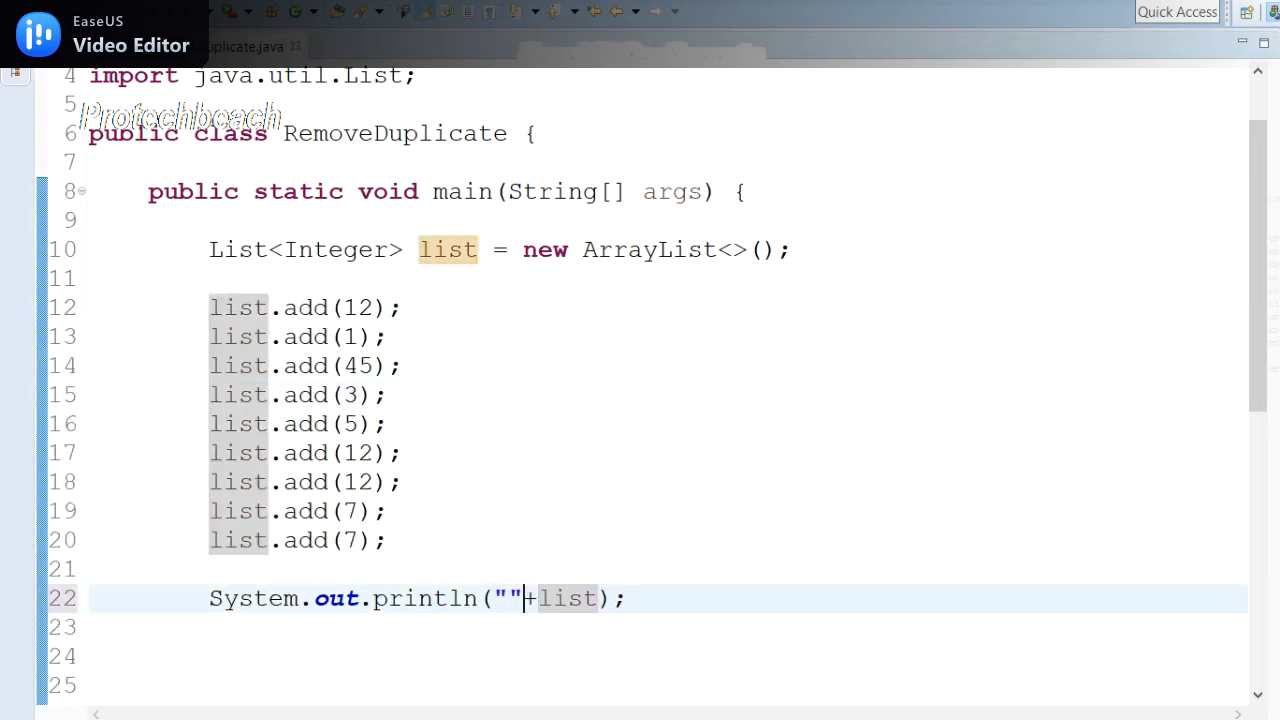
pyautogui.write('Bef')
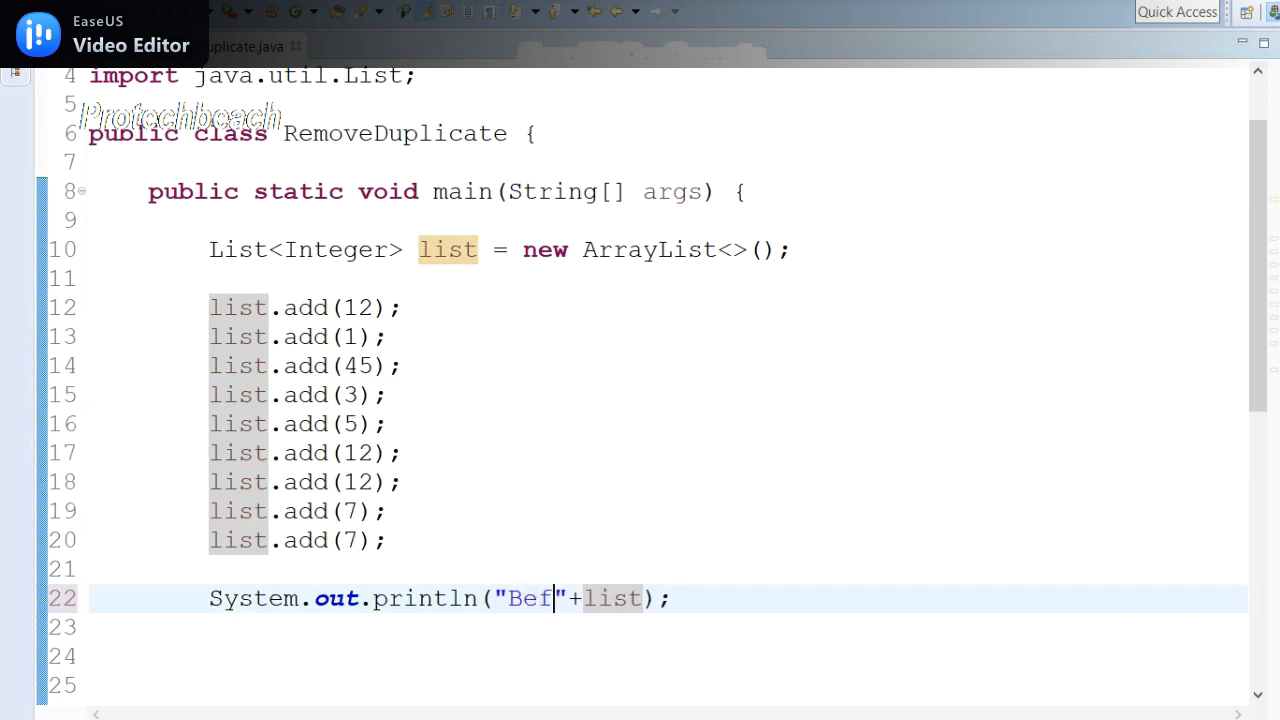
pyautogui.write('ore:')
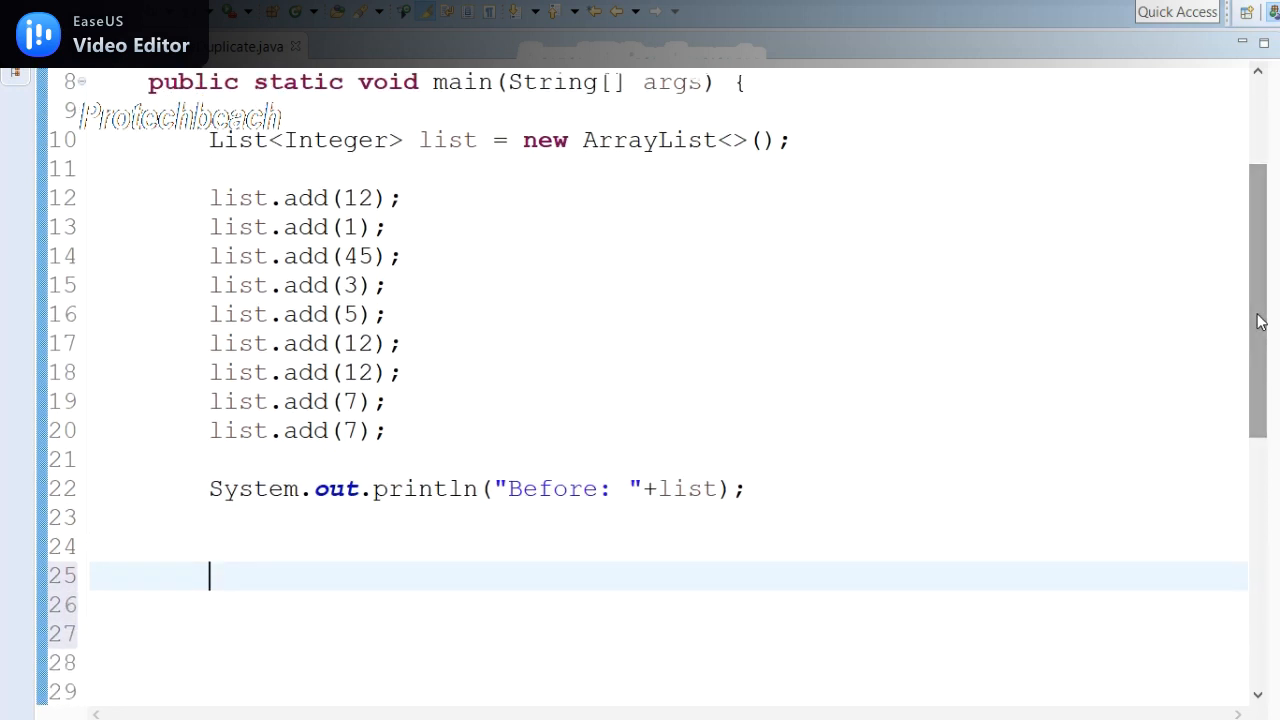
pyautogui.doubleClick(448, 140)
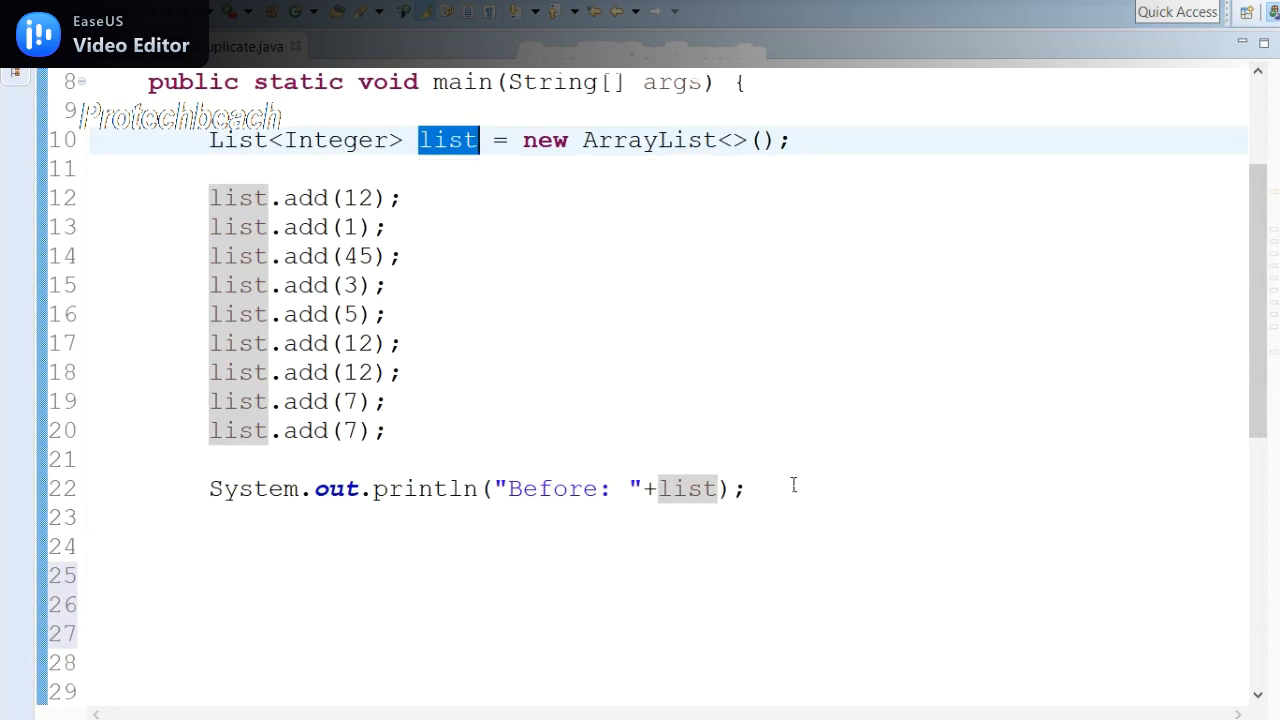
# Step: Type Set<Integer> set = new LinkedHashSet<>(list); in main
pyautogui.write('Se')
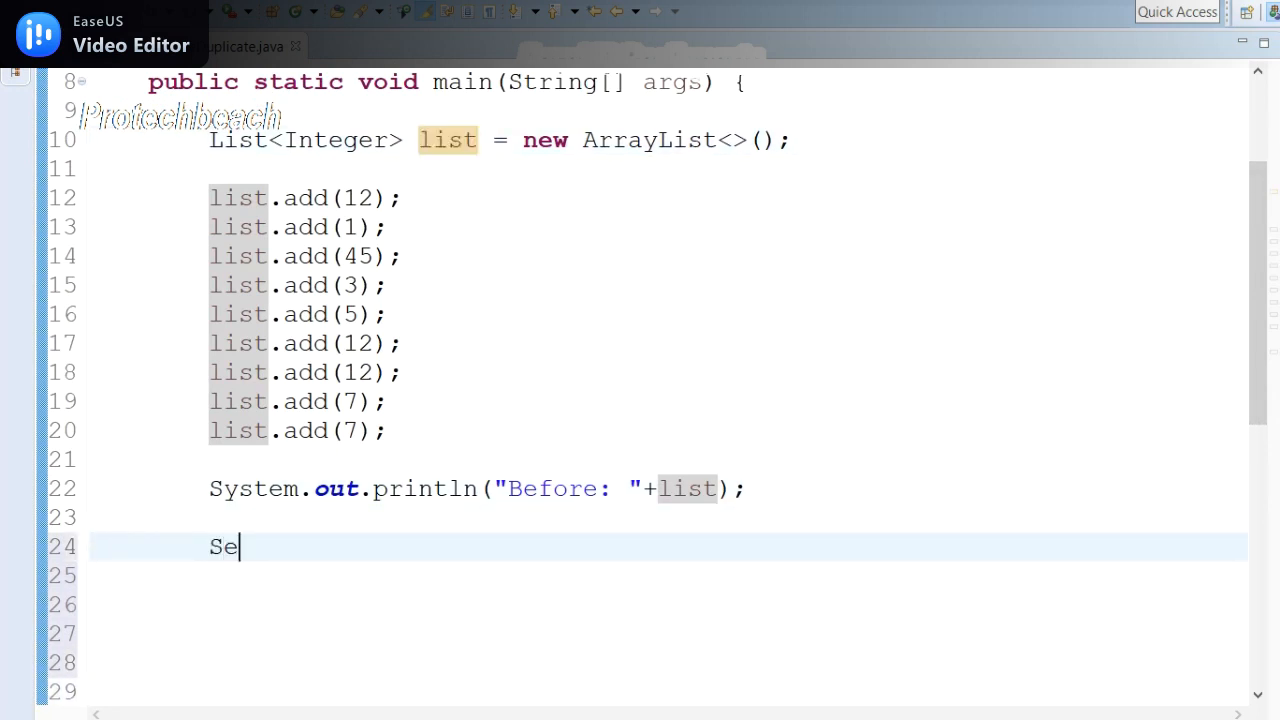
pyautogui.write('t<>')
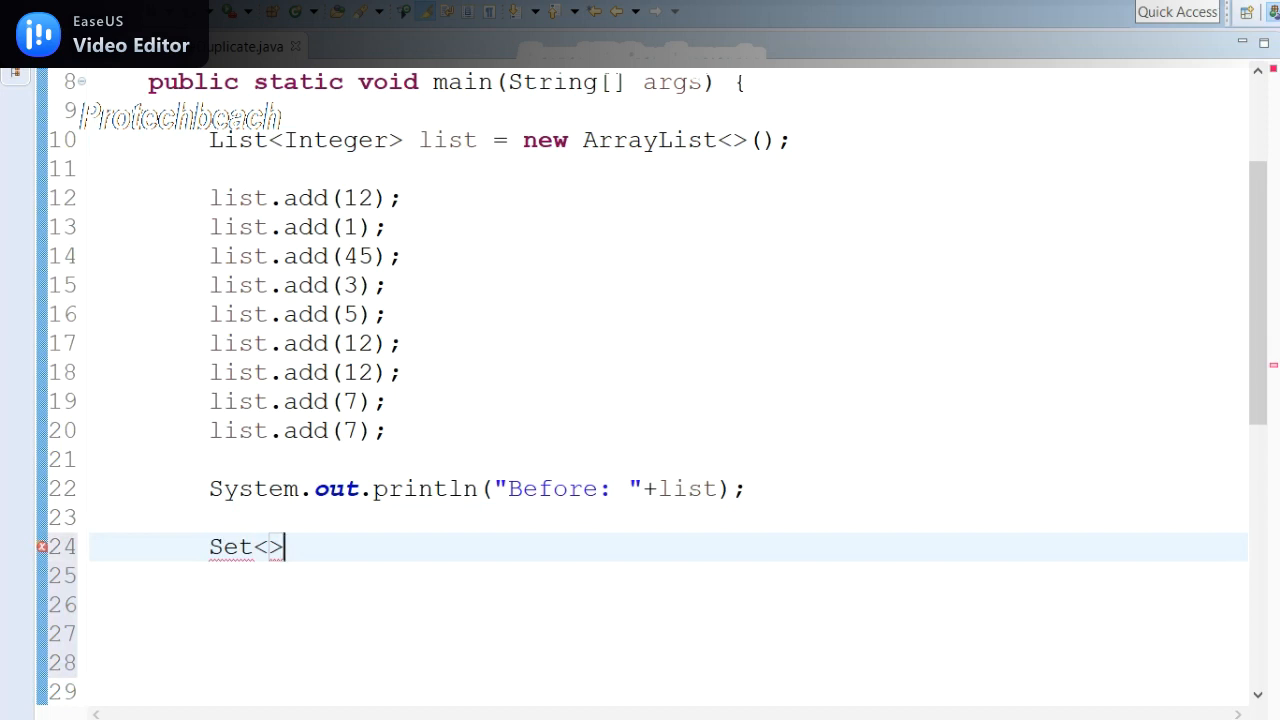
pyautogui.write('set')
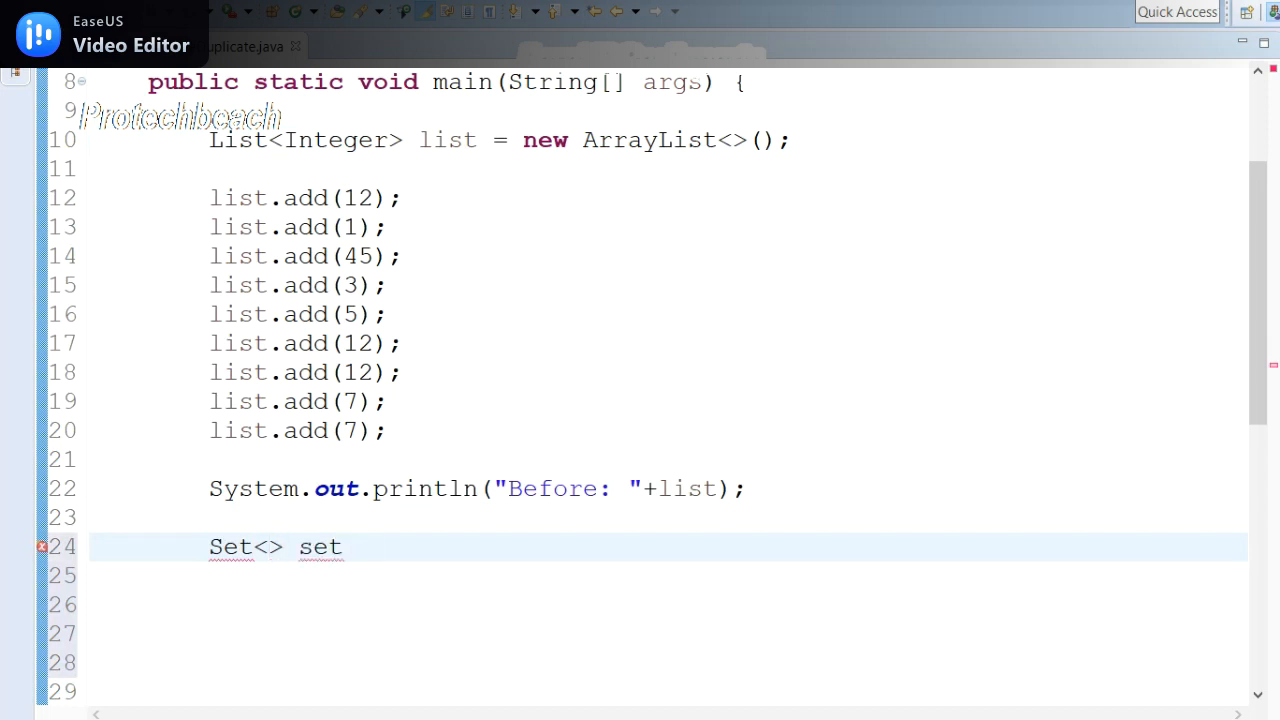
pyautogui.write('= new')
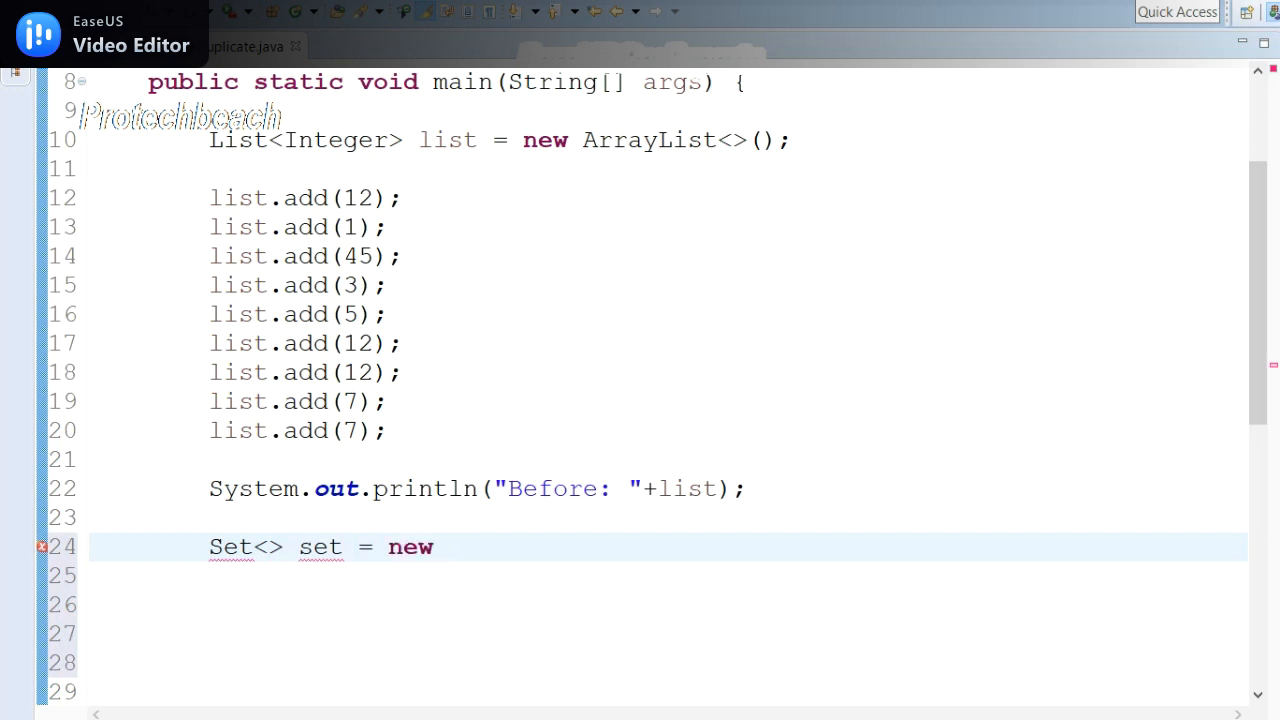
pyautogui.doubleClick(336, 140)
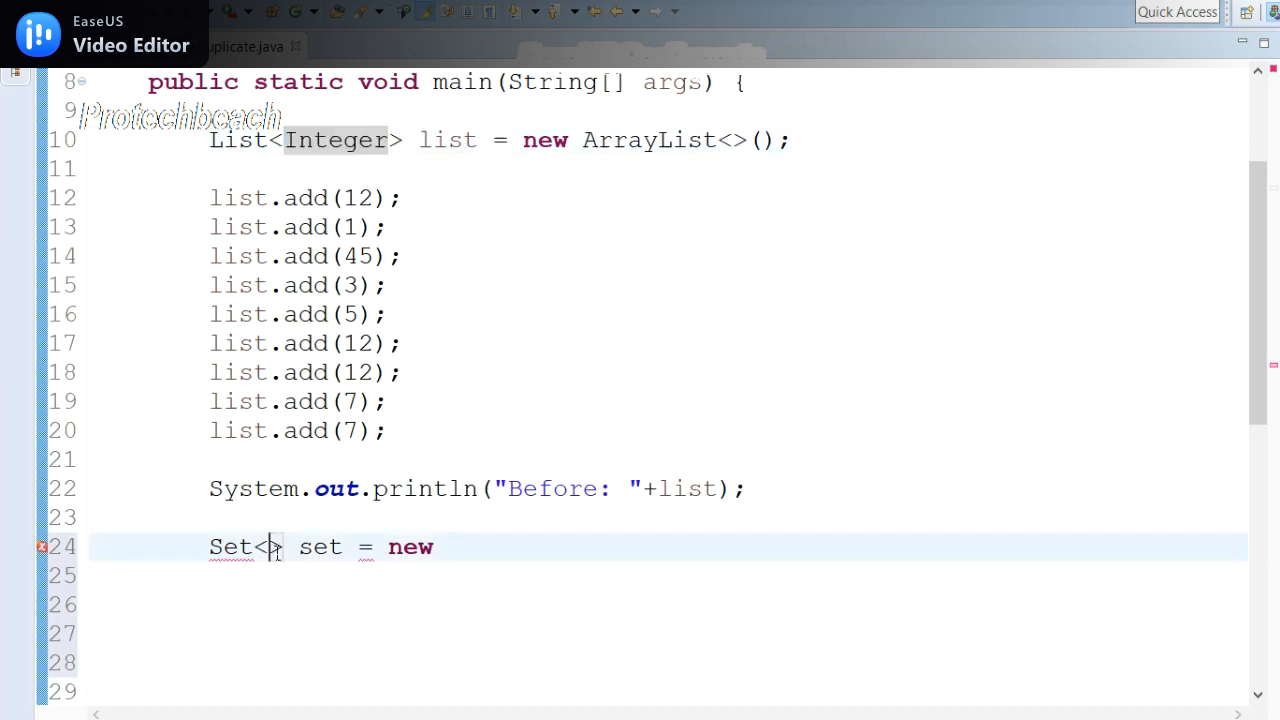
pyautogui.write('Integer>')
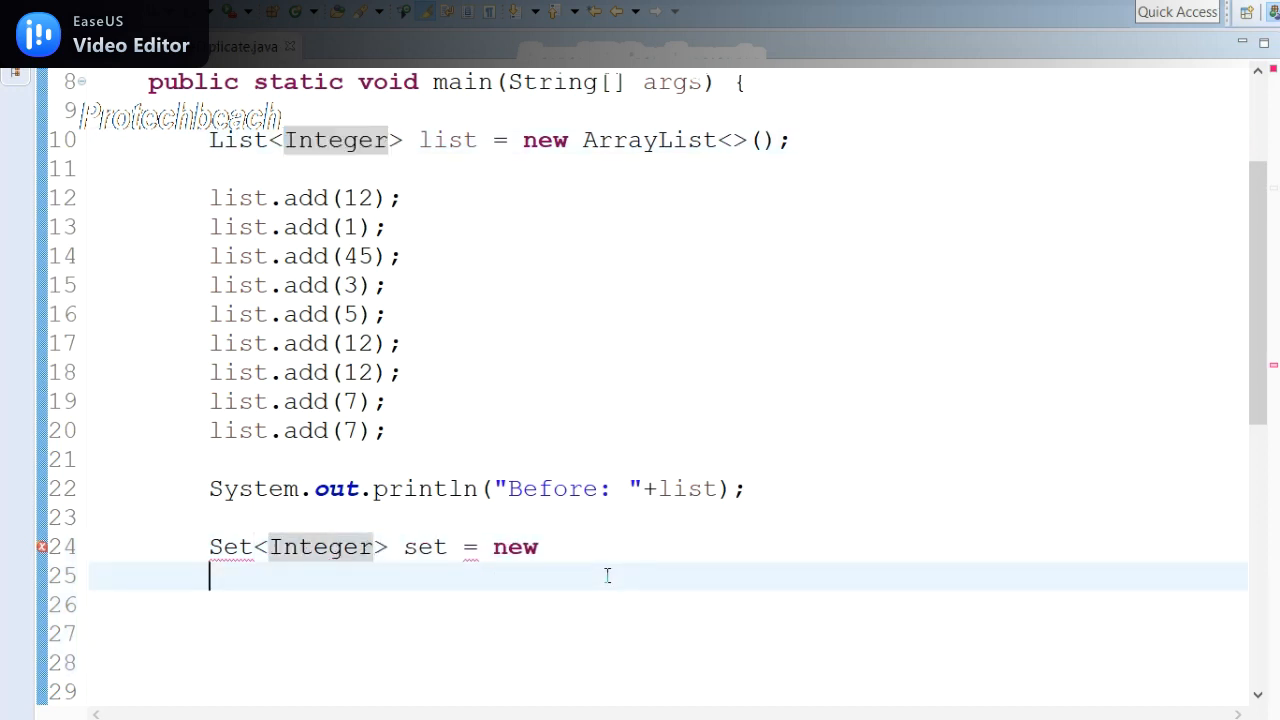
pyautogui.write('LinkedHashSet')
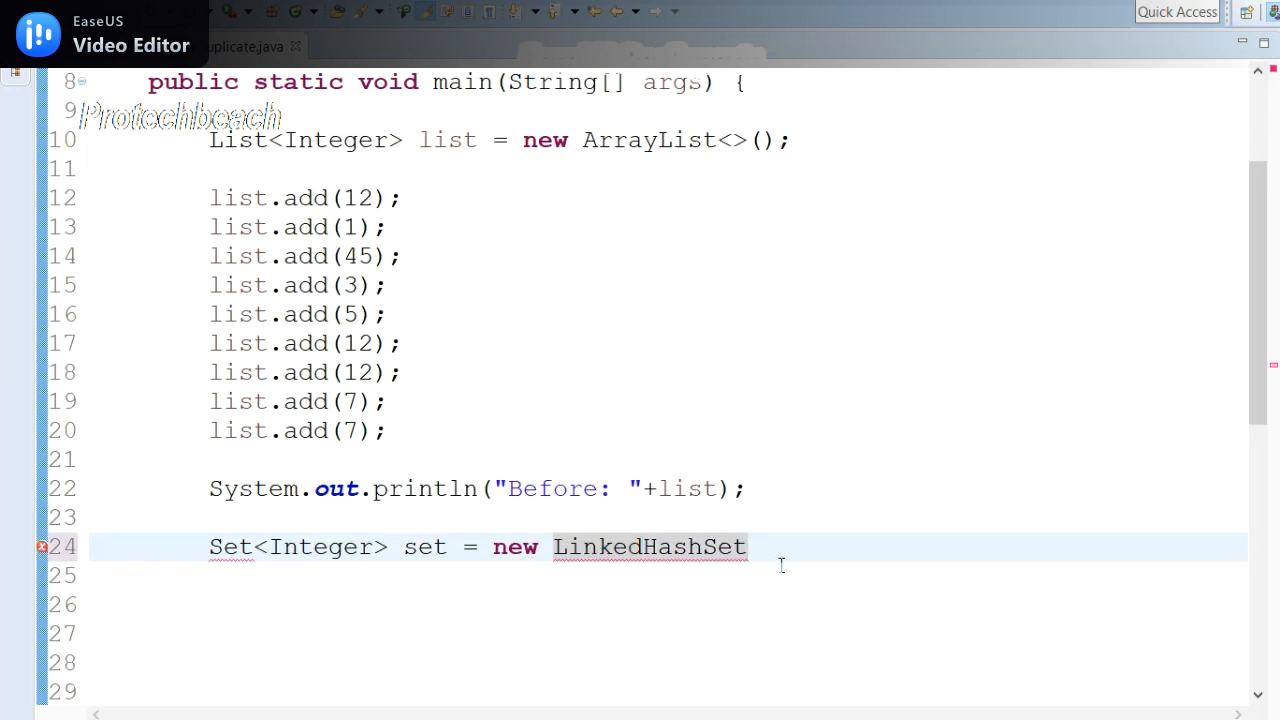
pyautogui.write('()')
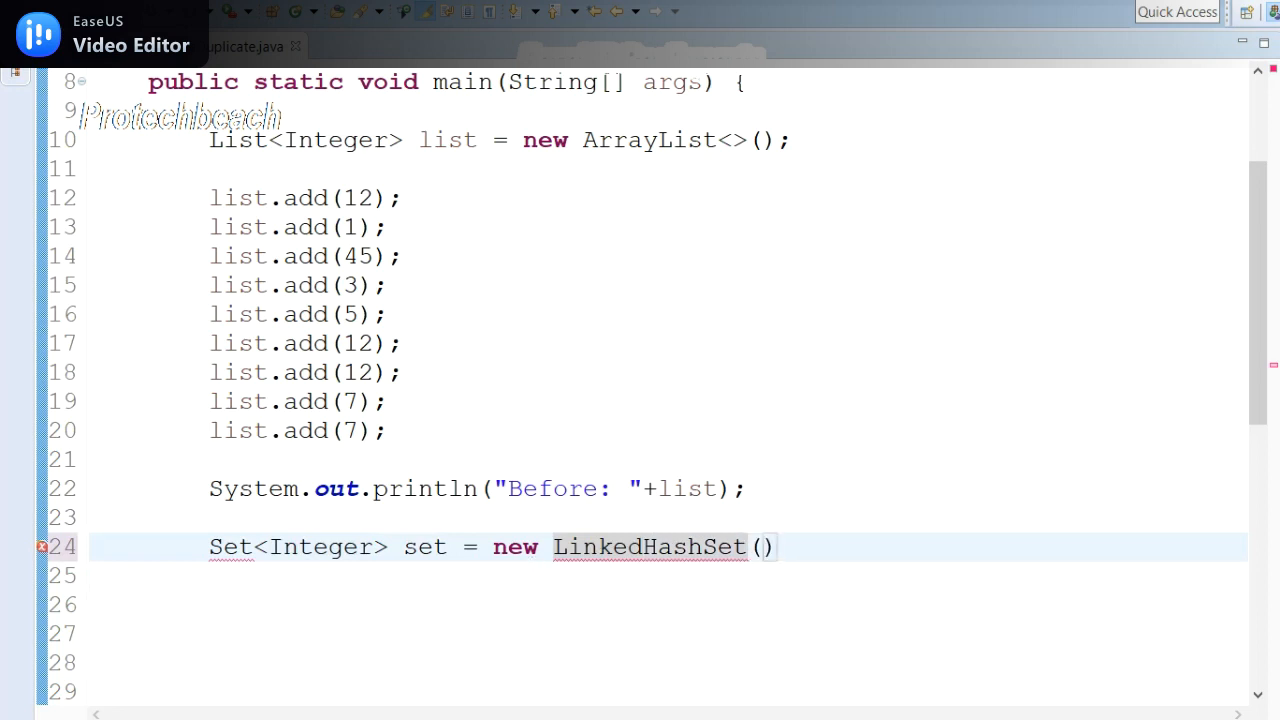
pyautogui.write(';')
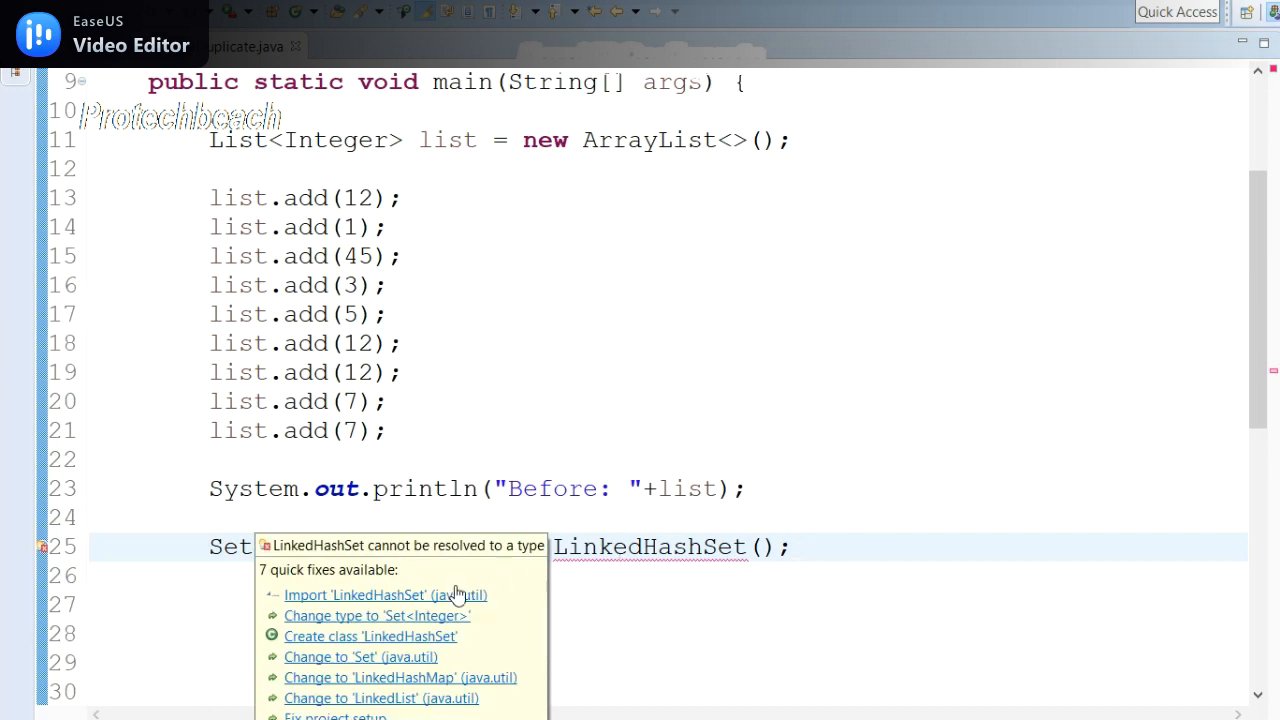
# Step: Import java.util.LinkedHashSet and complete the set declaration with list as argument
pyautogui.click(385, 594)
pyautogui.write('<>')
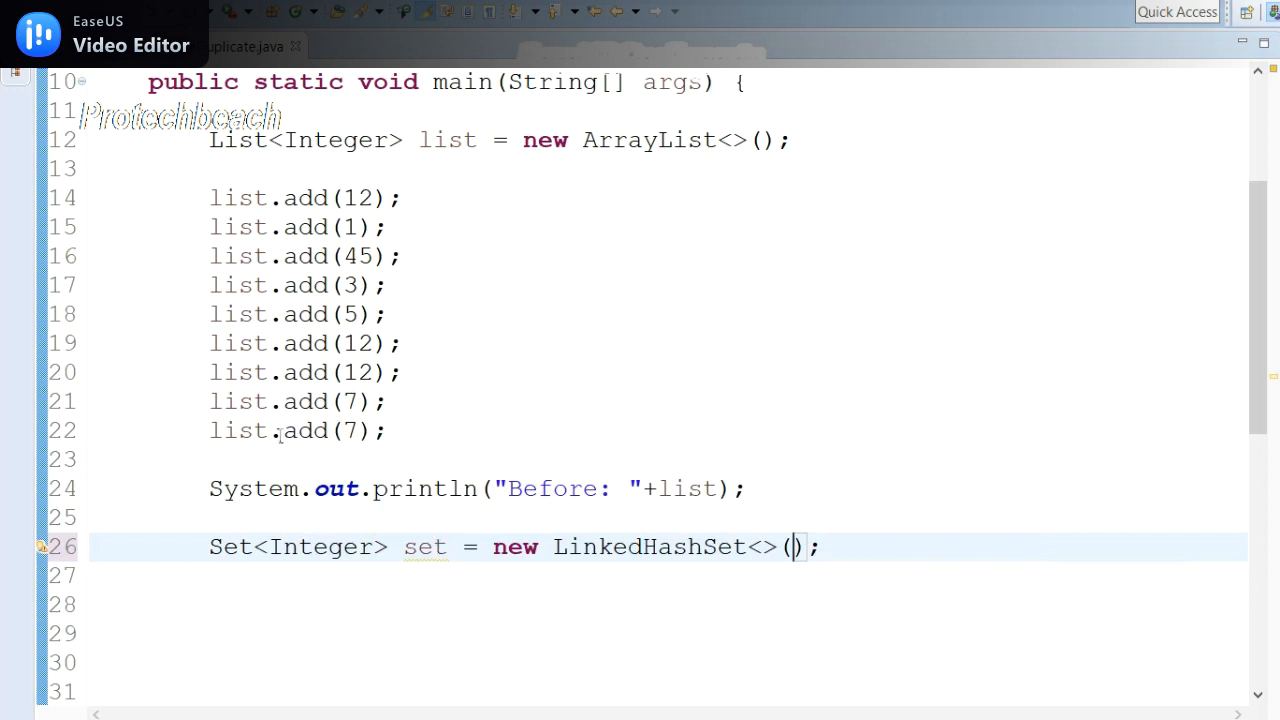
pyautogui.doubleClick(238, 430)
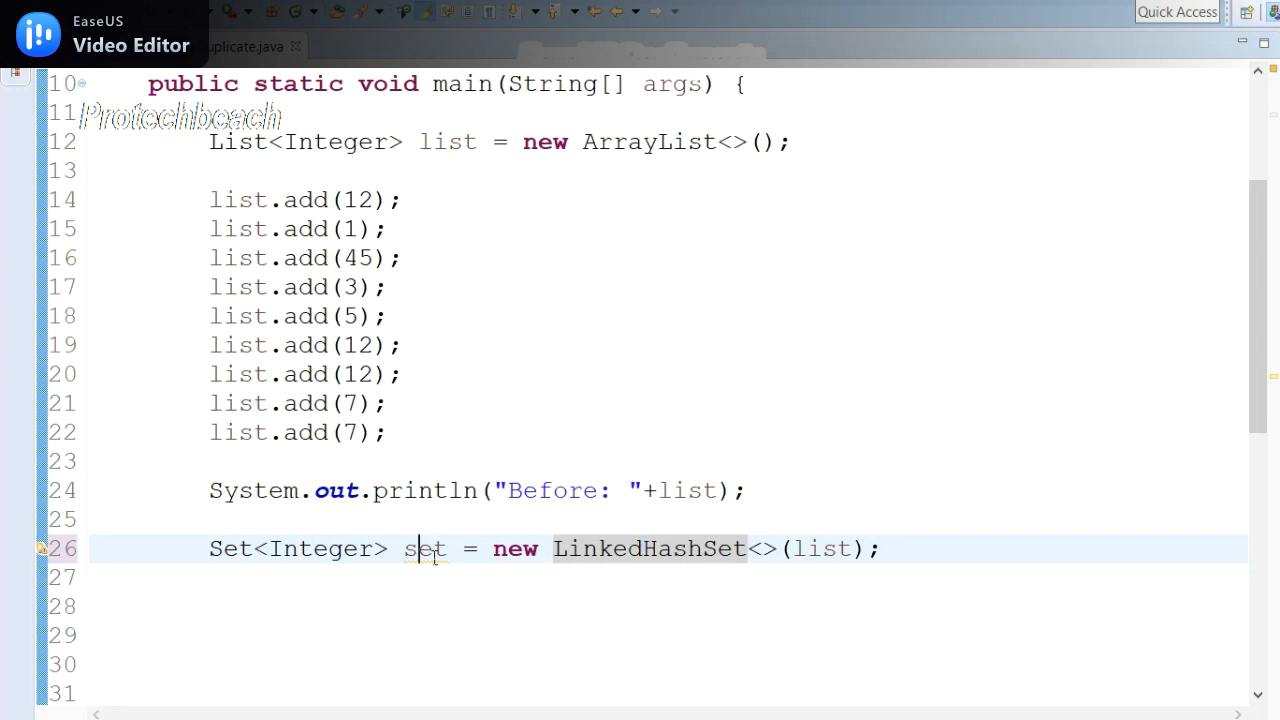
pyautogui.doubleClick(425, 548)
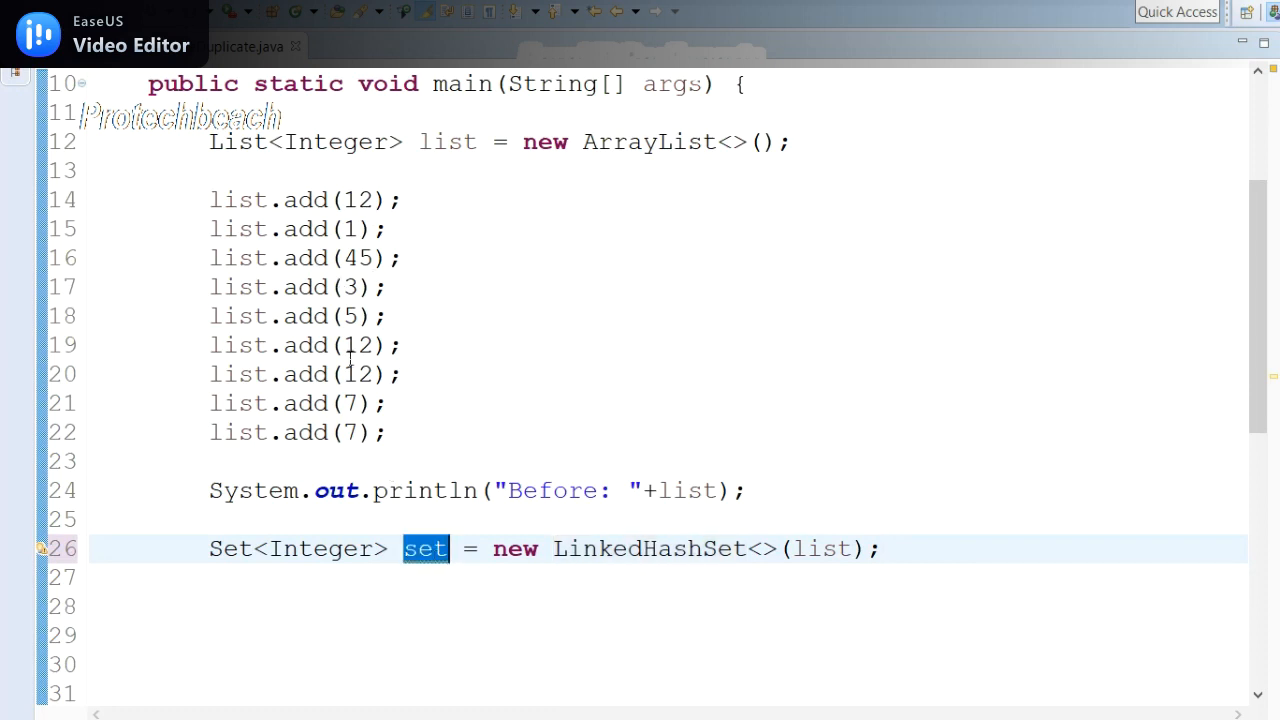
pyautogui.moveTo(425, 548)
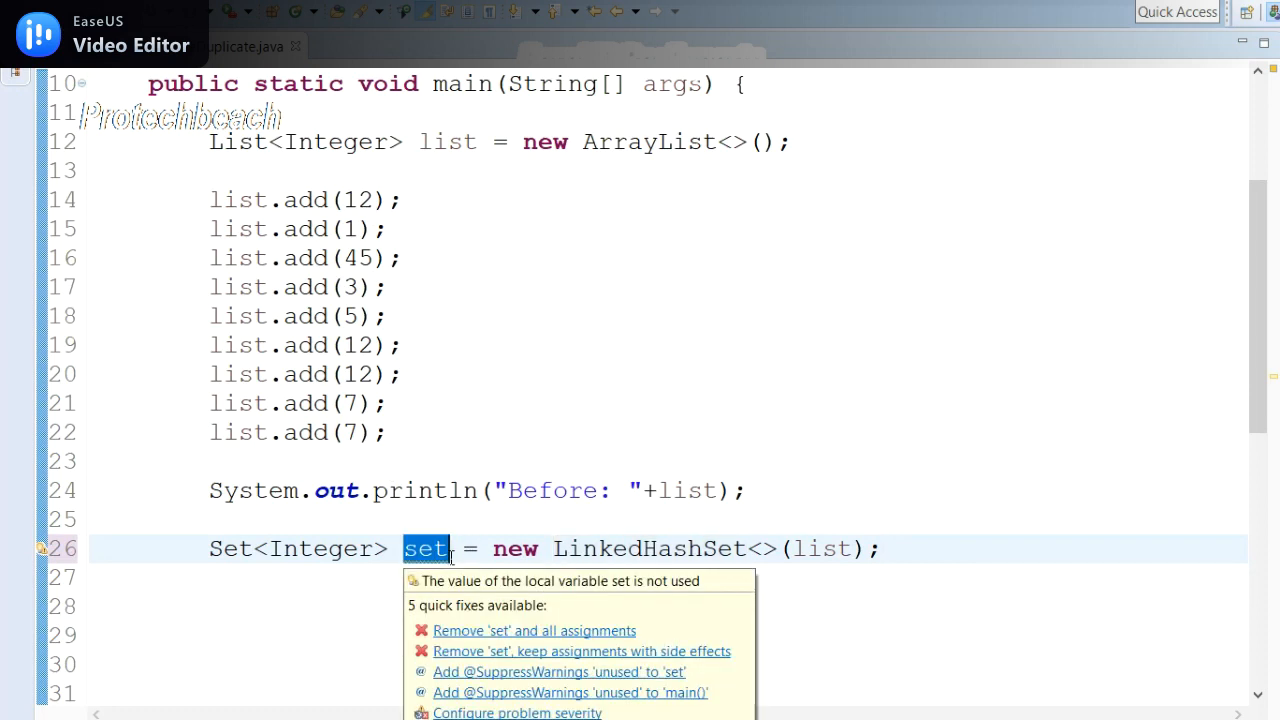
pyautogui.click(210, 607)
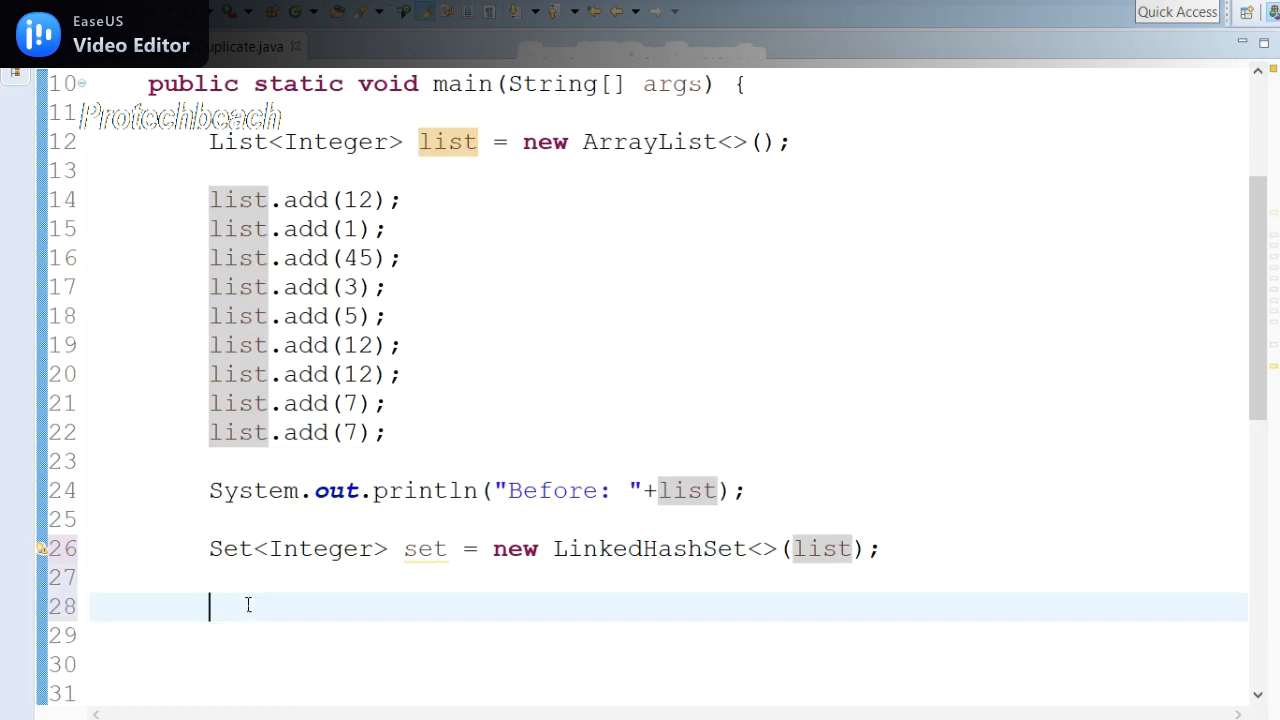
# Step: Add list.addAll(set); below the set declaration
pyautogui.write('list.addAll(c')
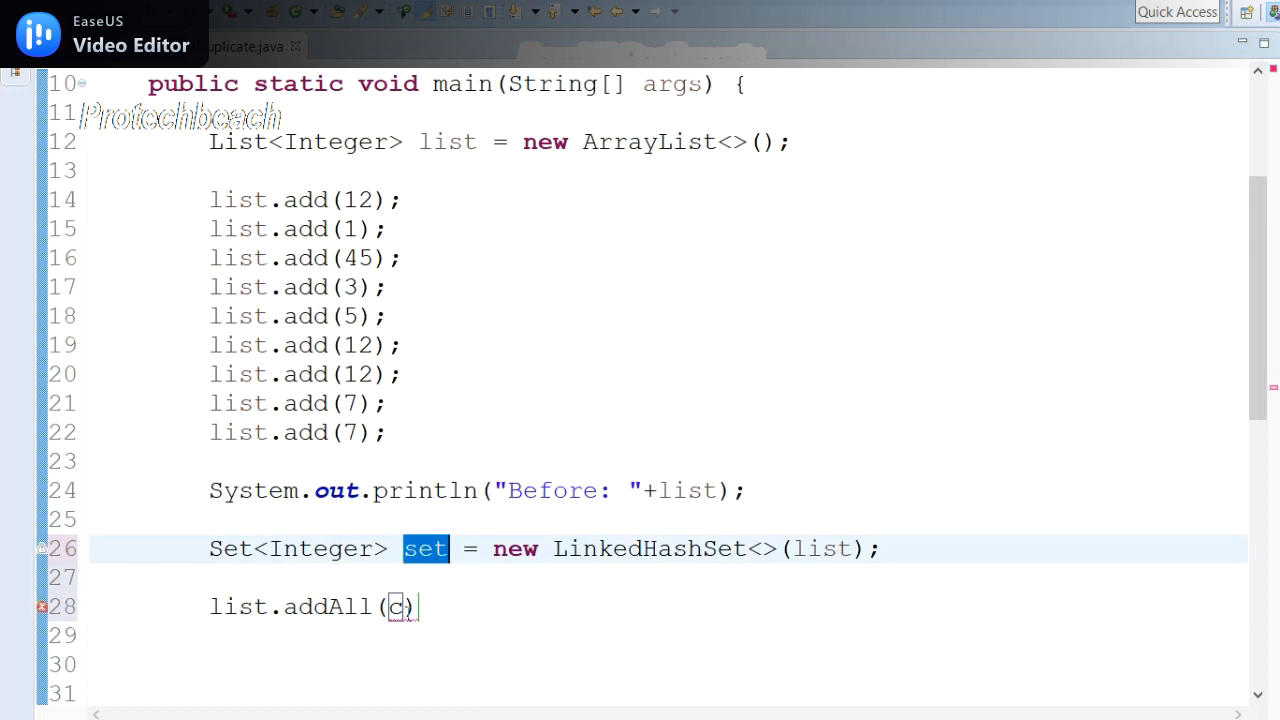
pyautogui.write('set')
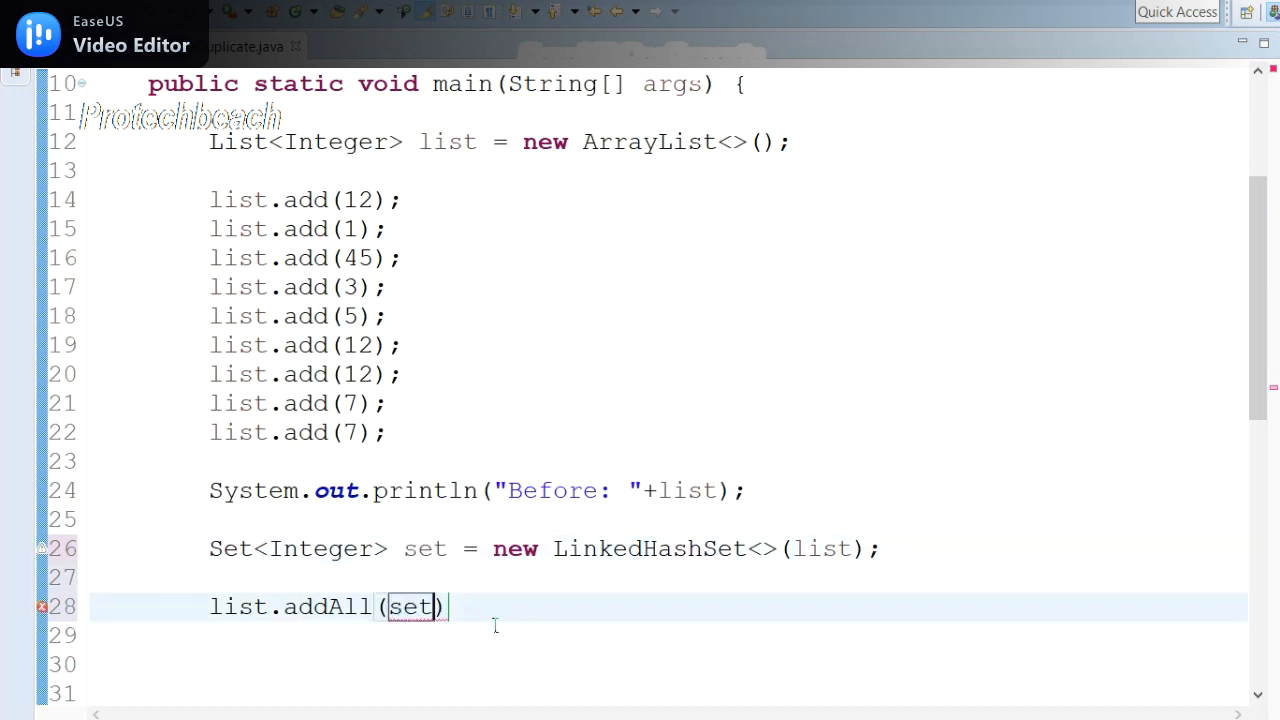
pyautogui.write(';')
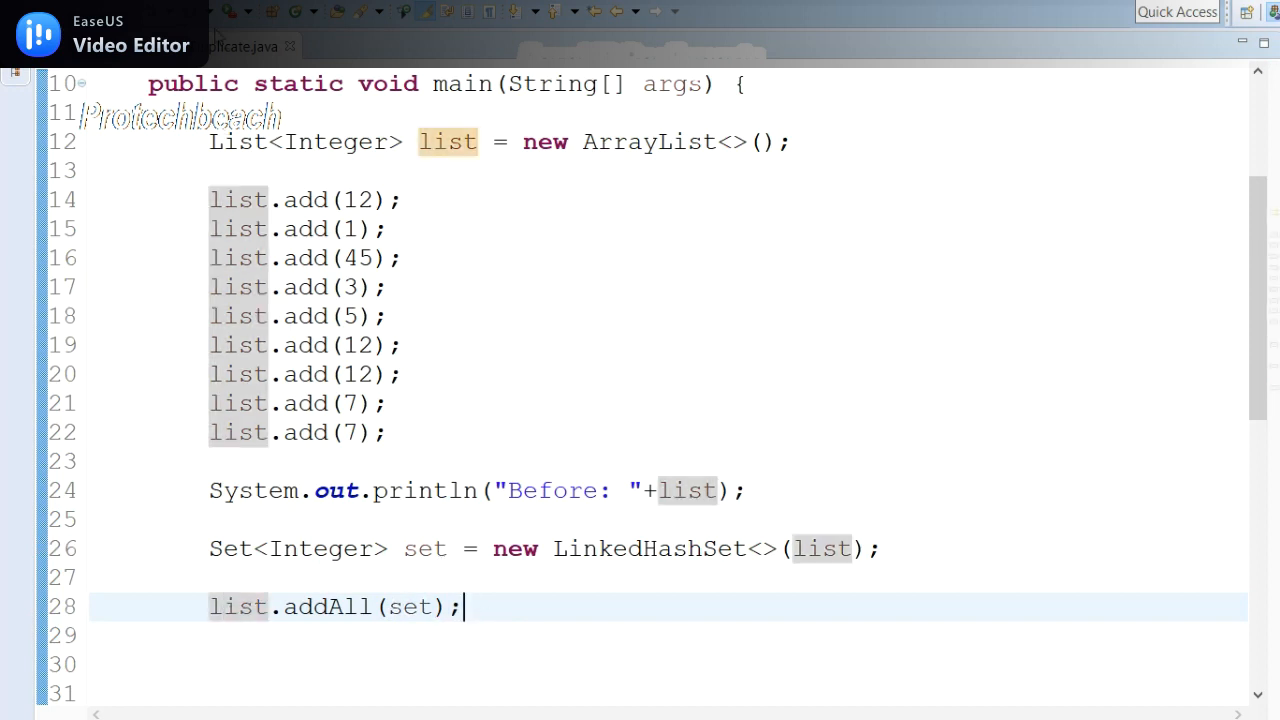
# Step: Add a println of list labelled "After: " using the syso template
pyautogui.write('syso')
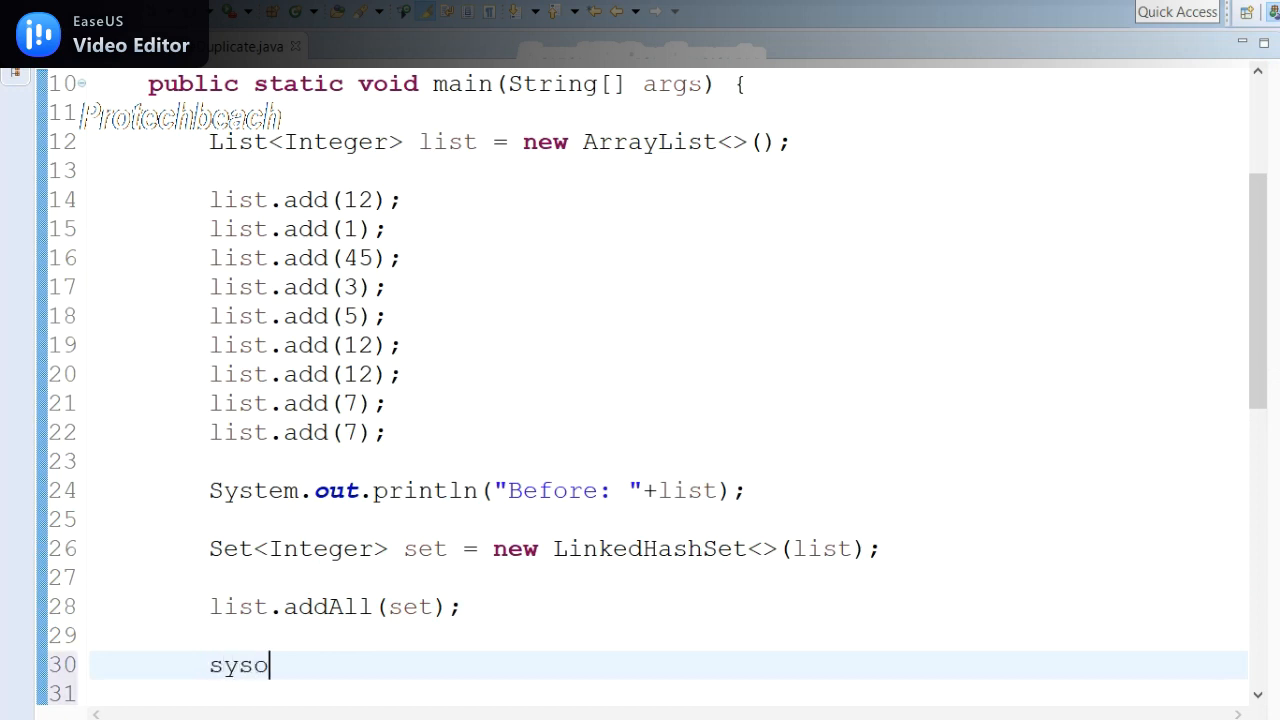
pyautogui.press('Tab')
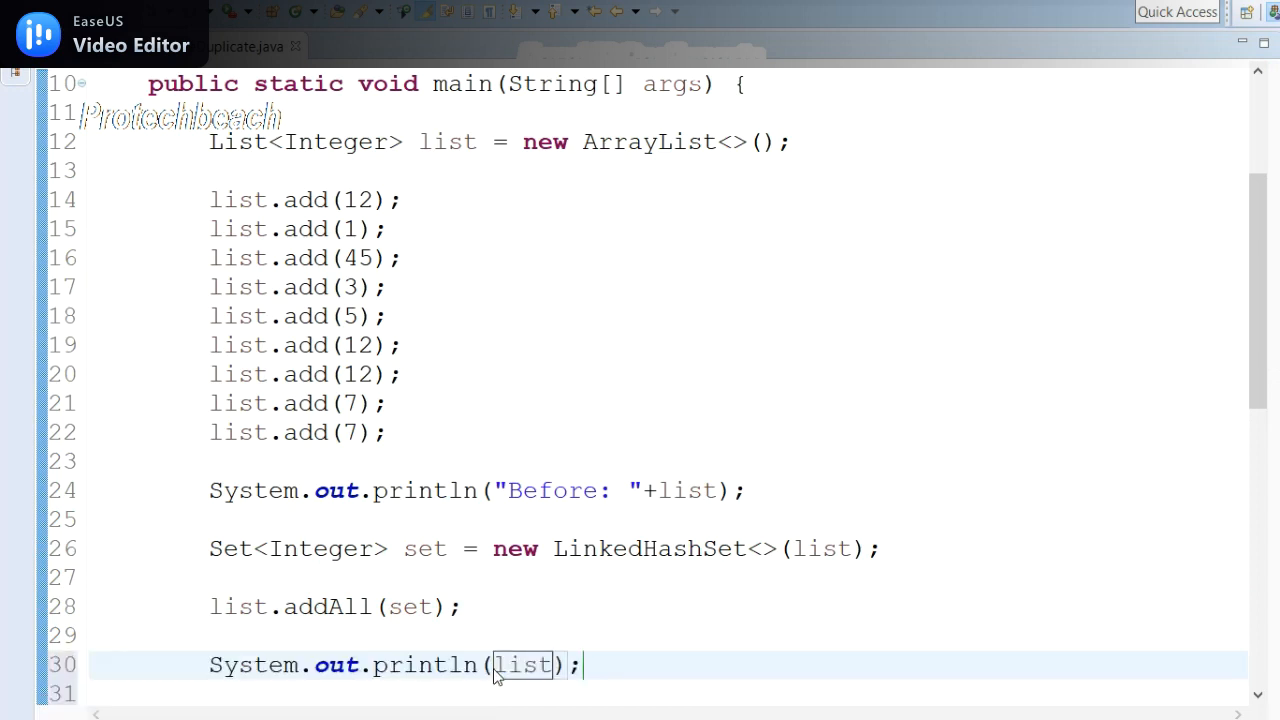
pyautogui.write('""+')
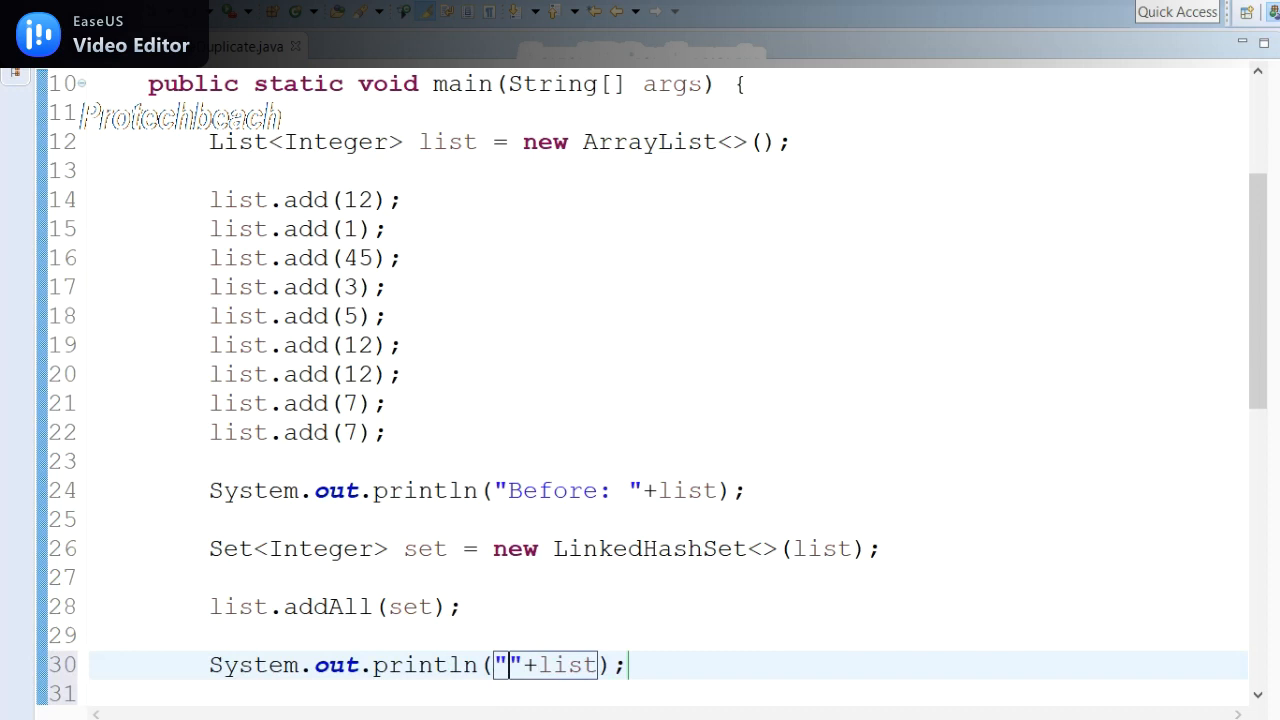
pyautogui.write('After')
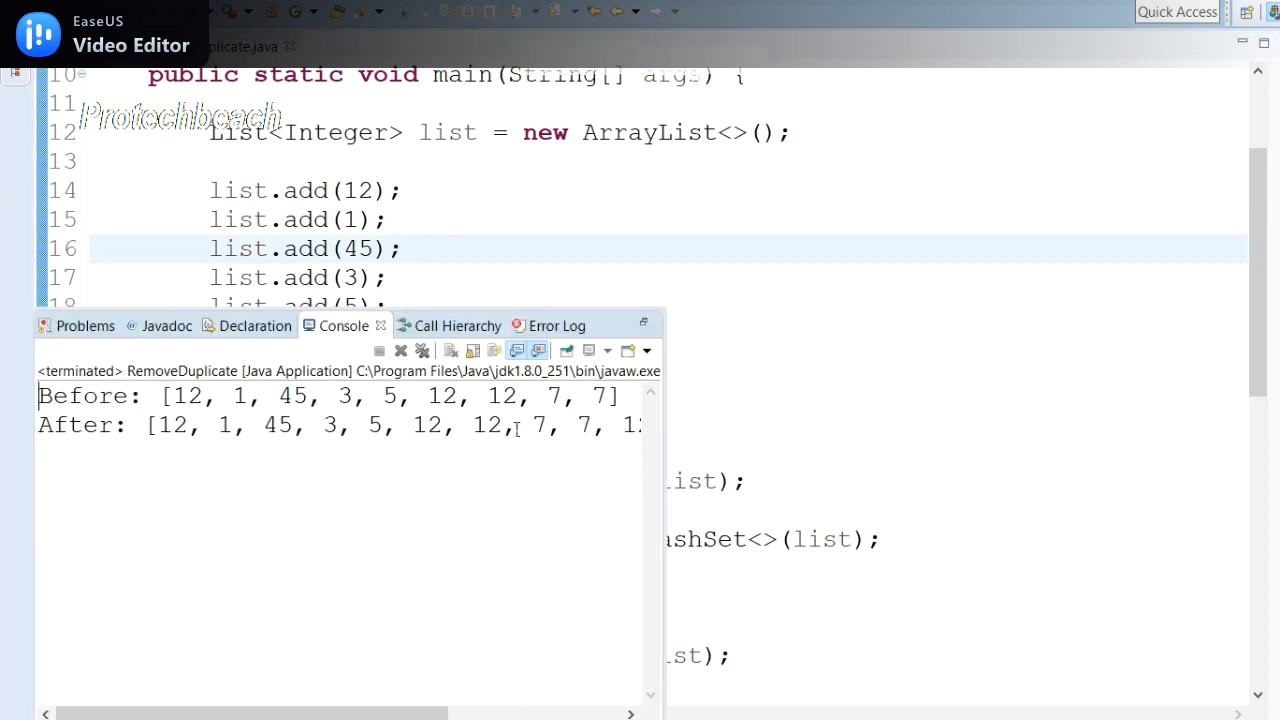
# Step: Run the program, confirm duplicates remain, and insert a blank line above list.addAll(set)
pyautogui.moveTo(172, 395); pyautogui.dragTo(575, 395)
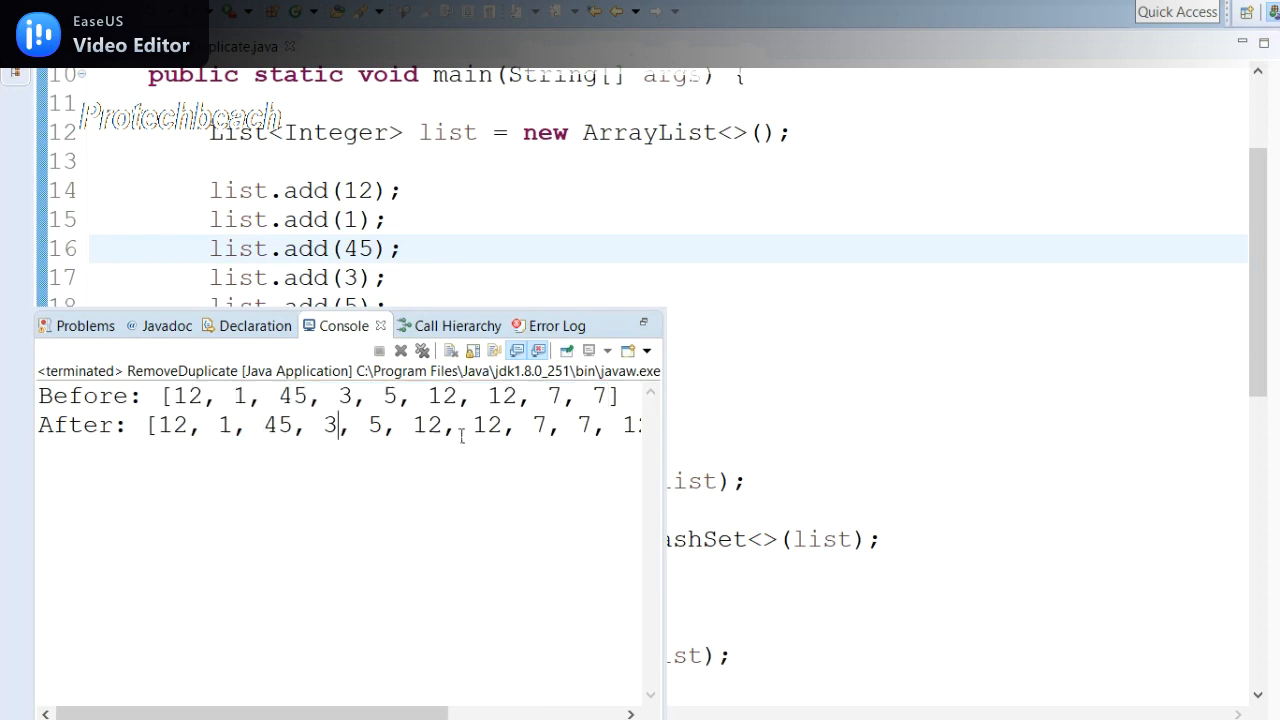
pyautogui.moveTo(530, 222)
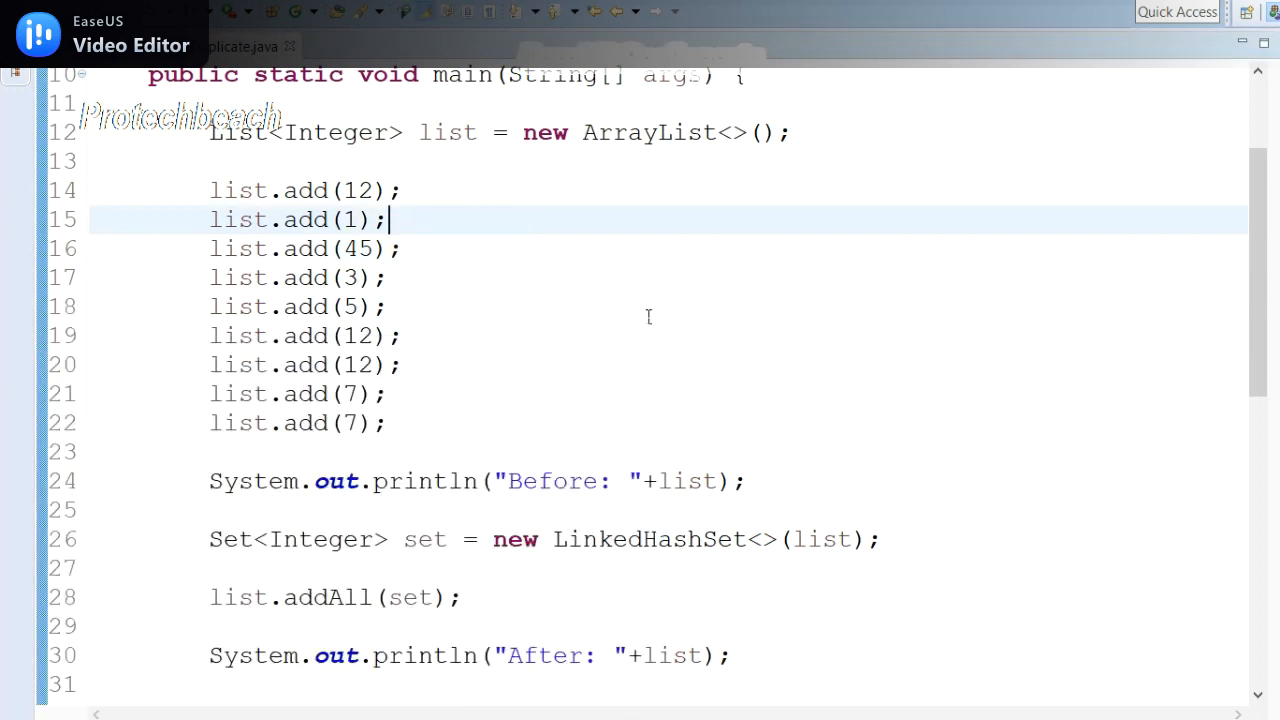
pyautogui.doubleClick(237, 422)
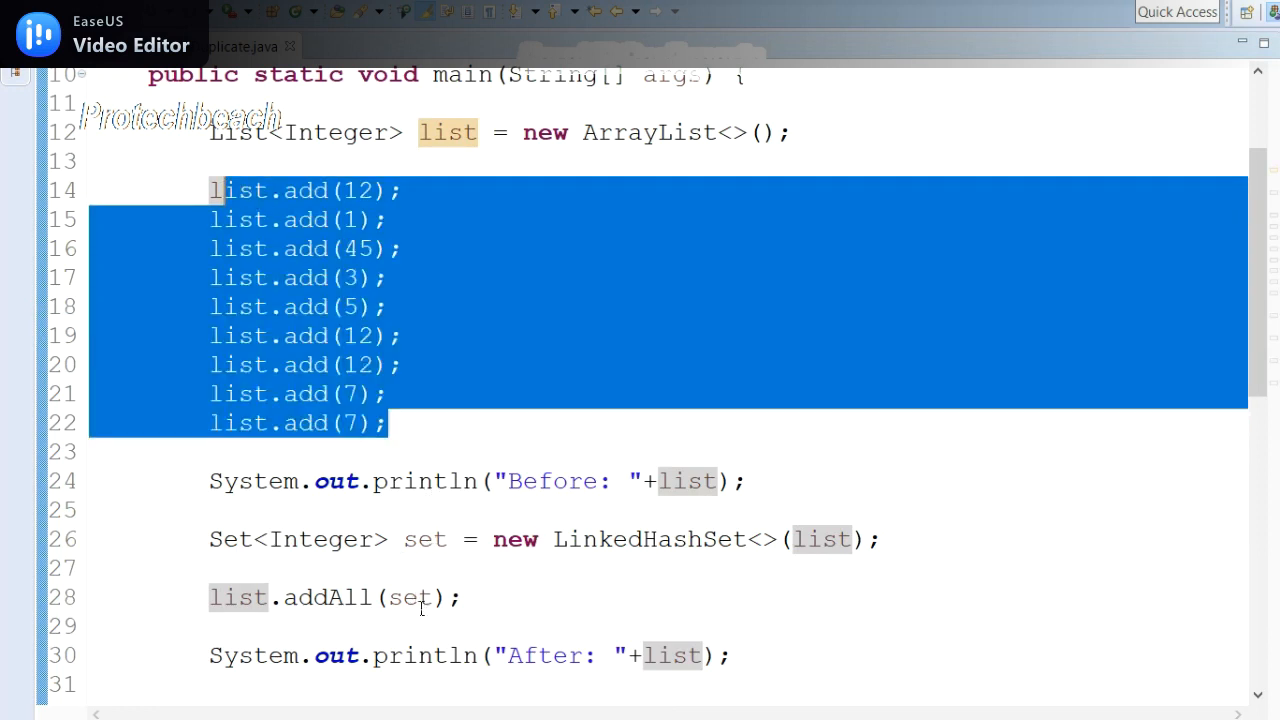
pyautogui.doubleClick(410, 597)
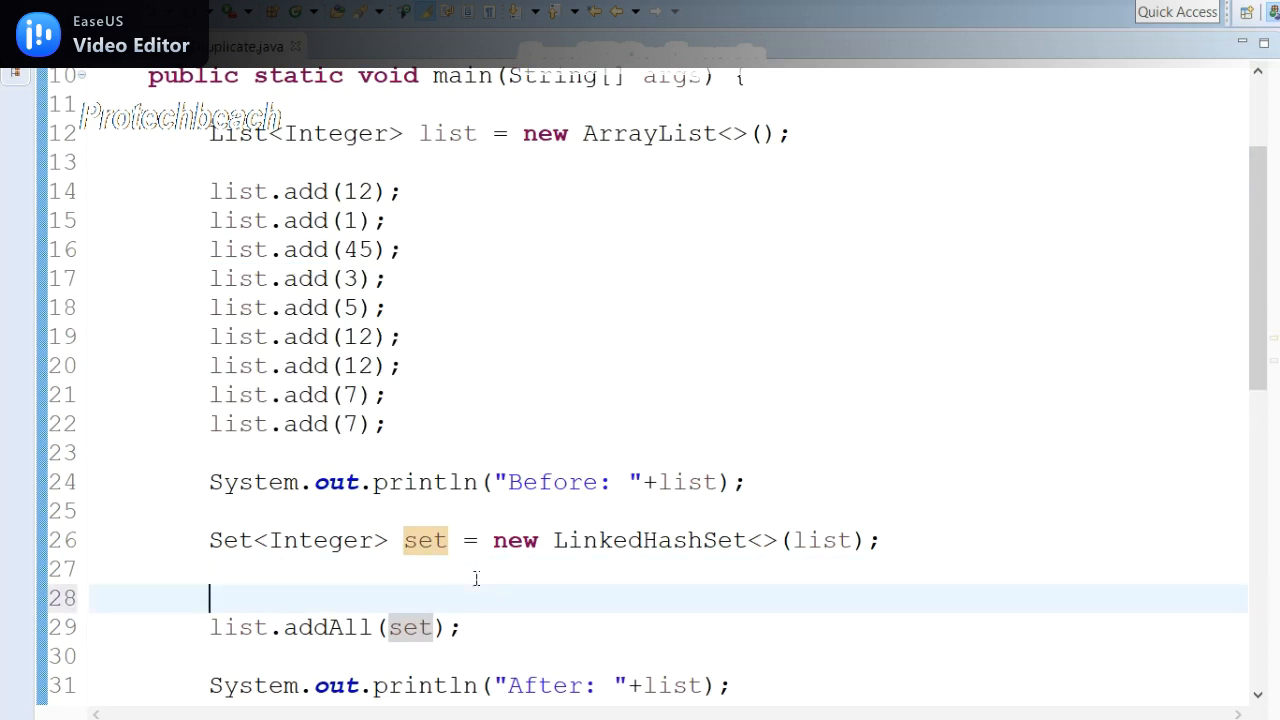
# Step: Insert list.clear(); before addAll and rerun, printing After: [12, 1, 45, 3, 5, 7]
pyautogui.write('list.')
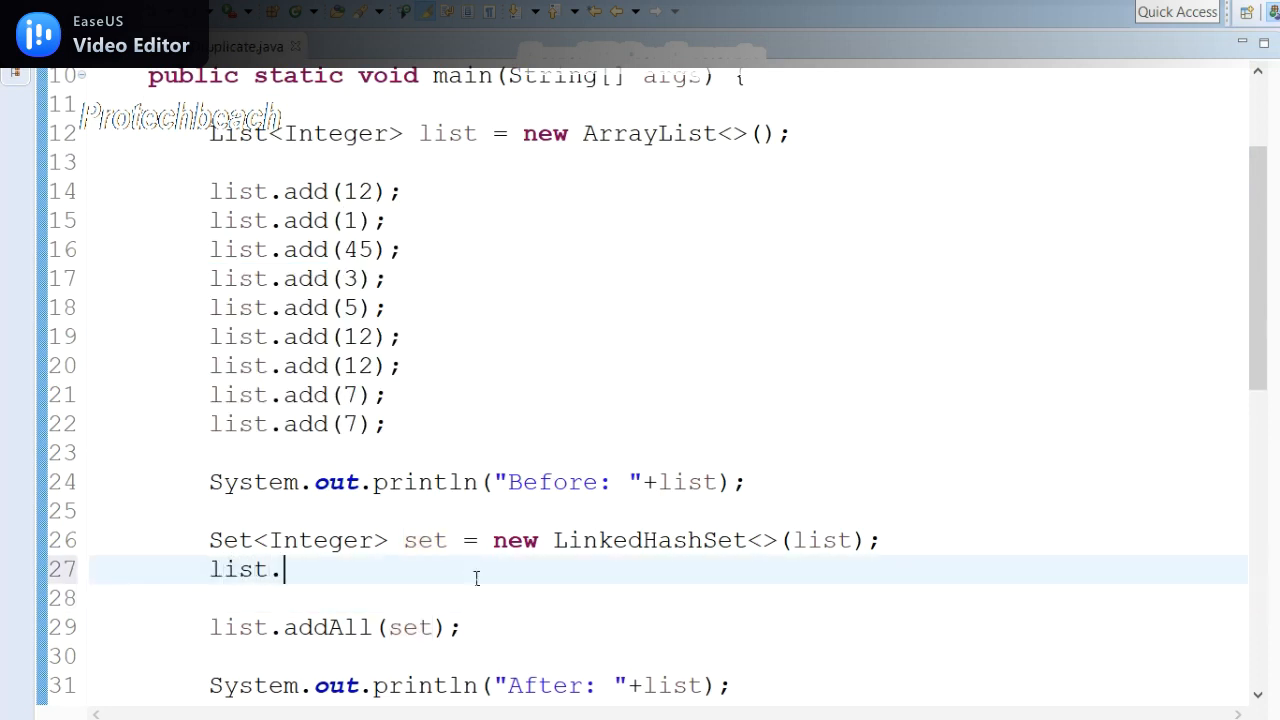
pyautogui.write('clear();')
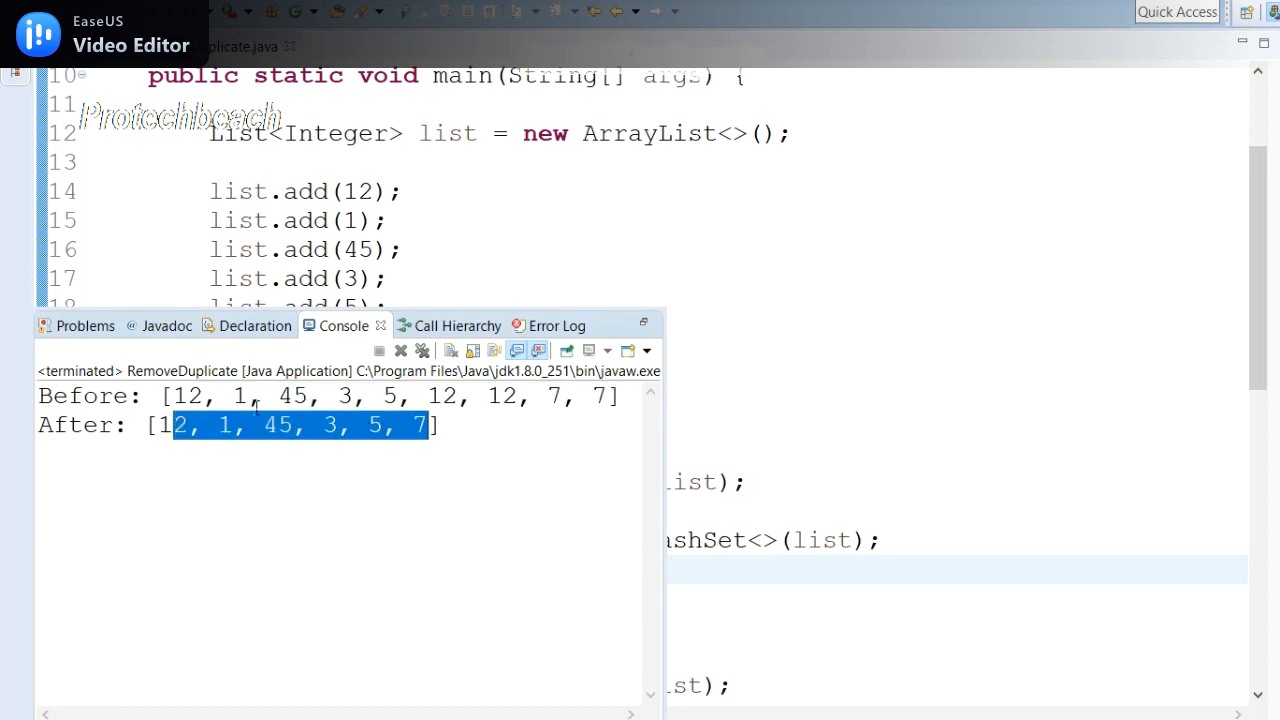
pyautogui.click(295, 425)
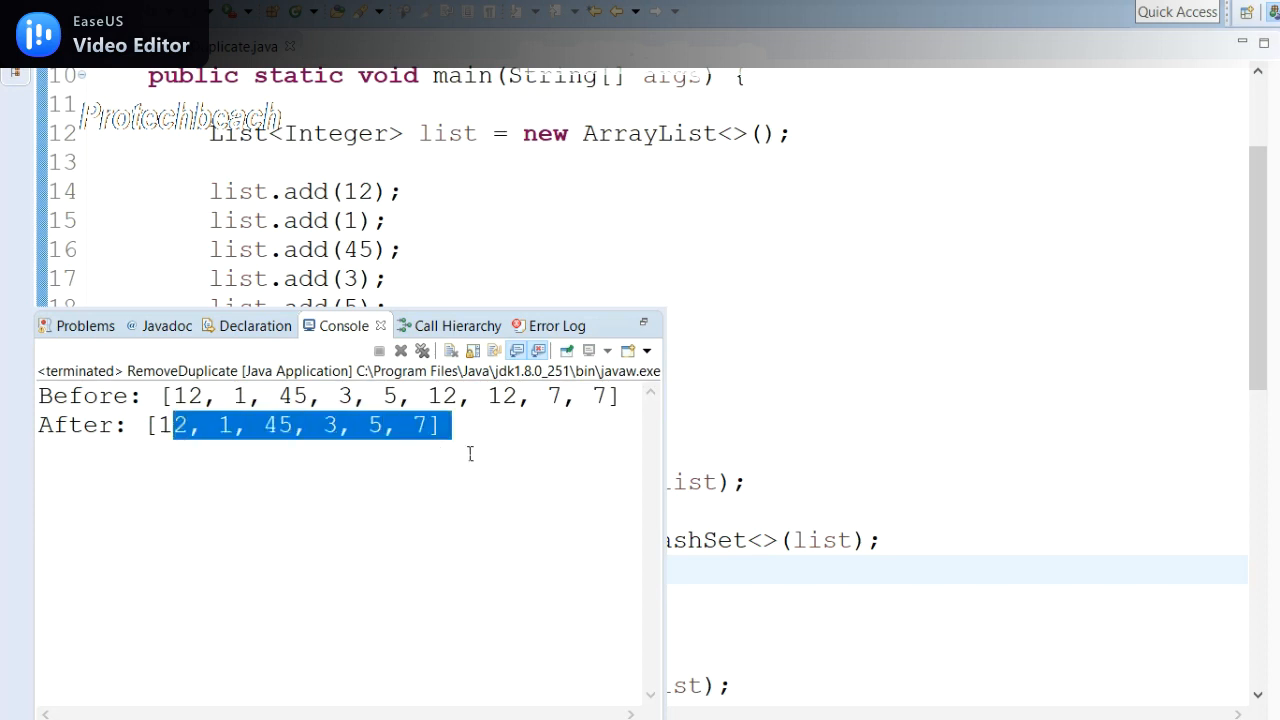
pyautogui.moveTo(528, 240)
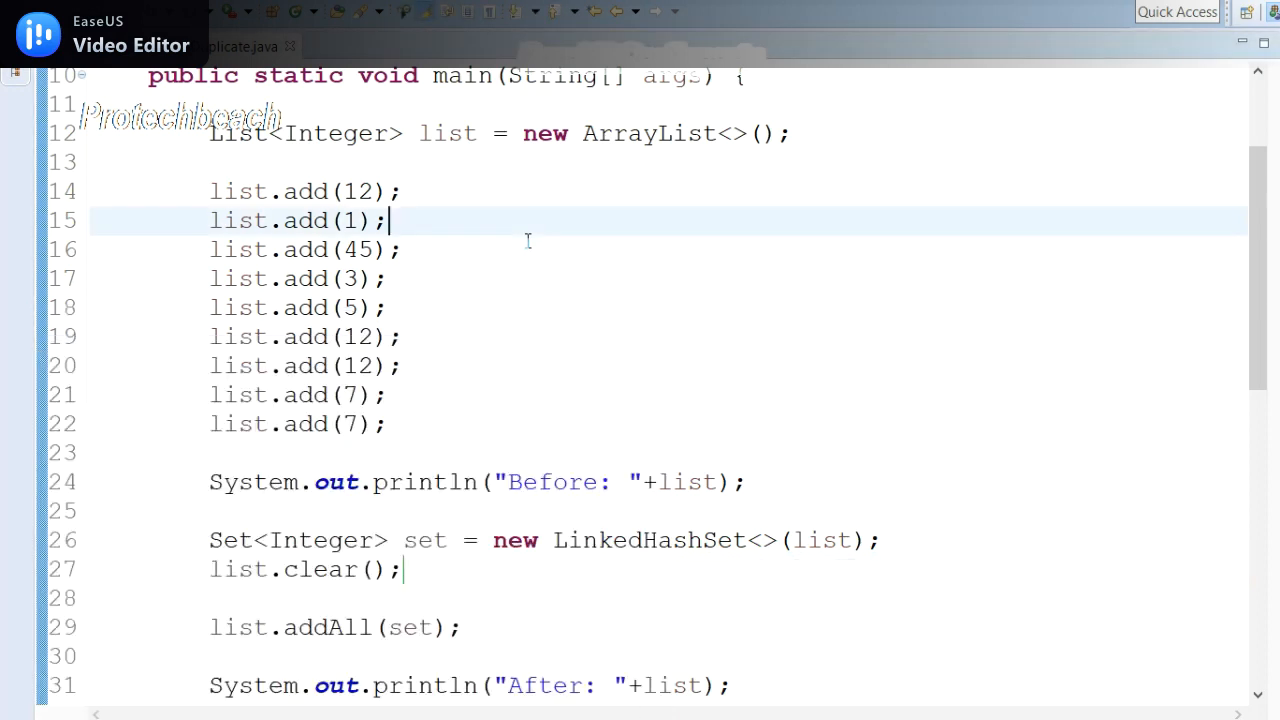
pyautogui.moveTo(400, 383)
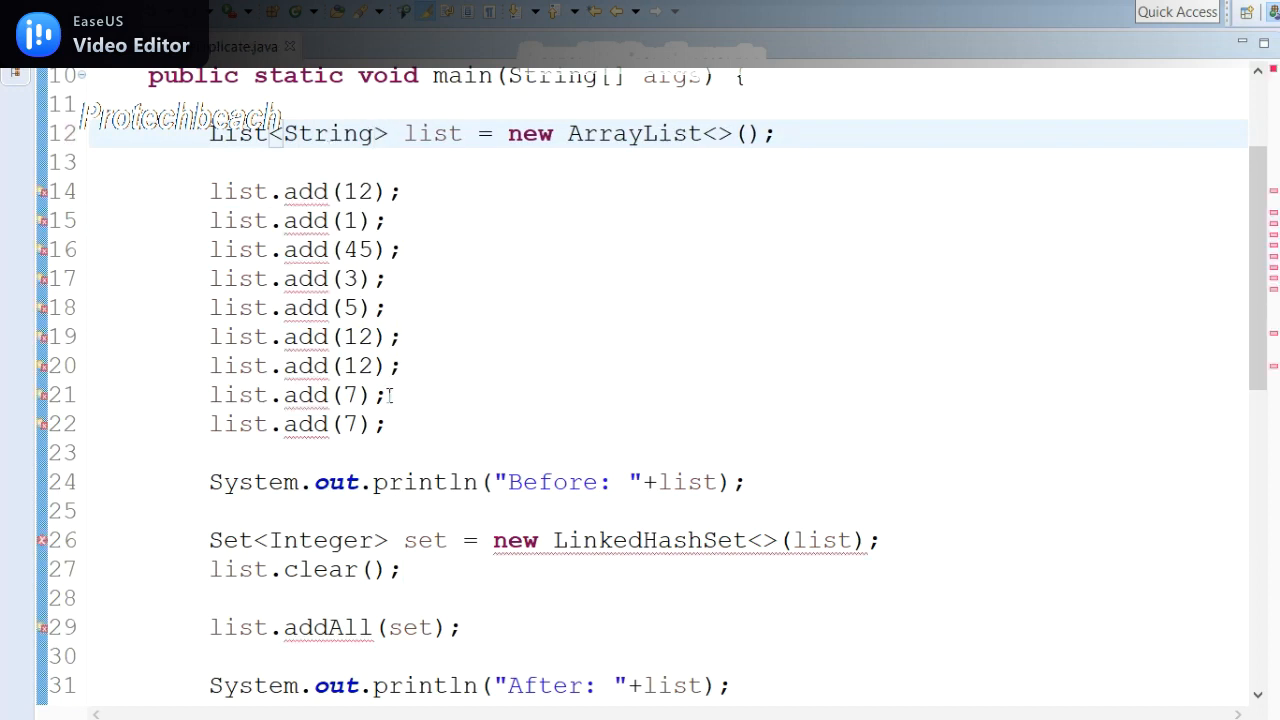
# Step: Change List and Set to String and replace the add values with "pro", "teach", "beach"
pyautogui.doubleClick(356, 191)
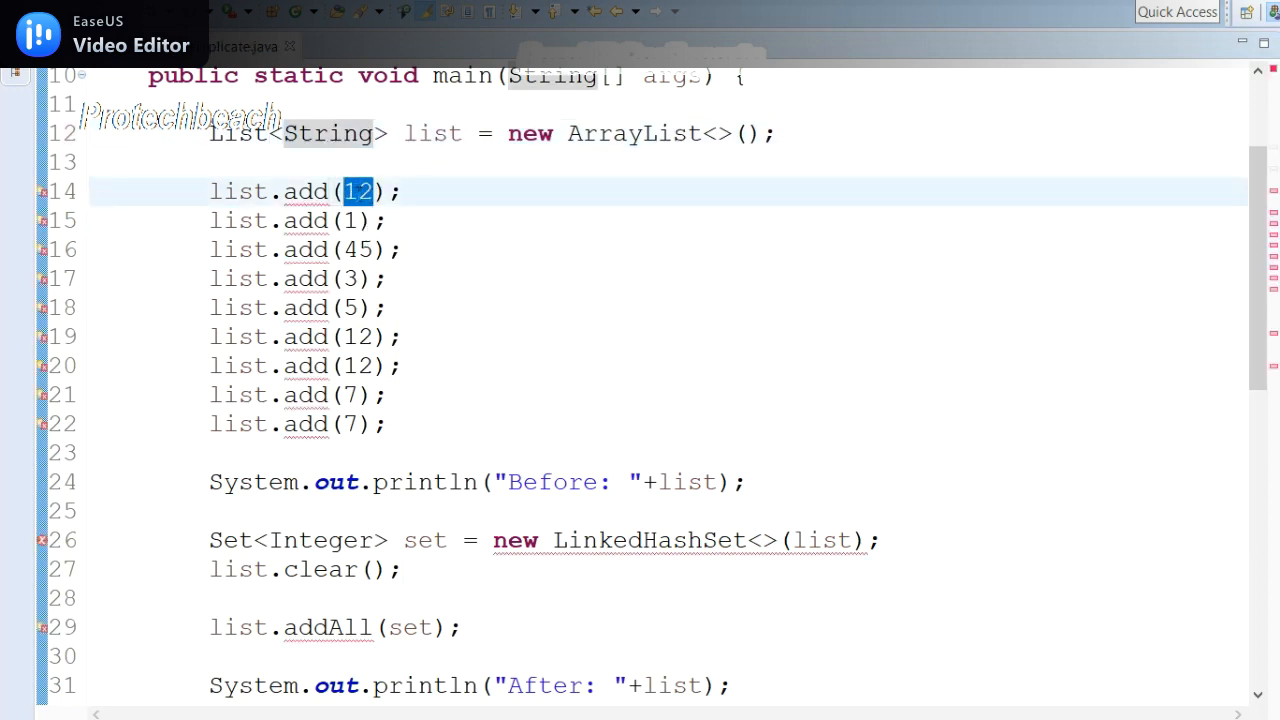
pyautogui.write('"1"')
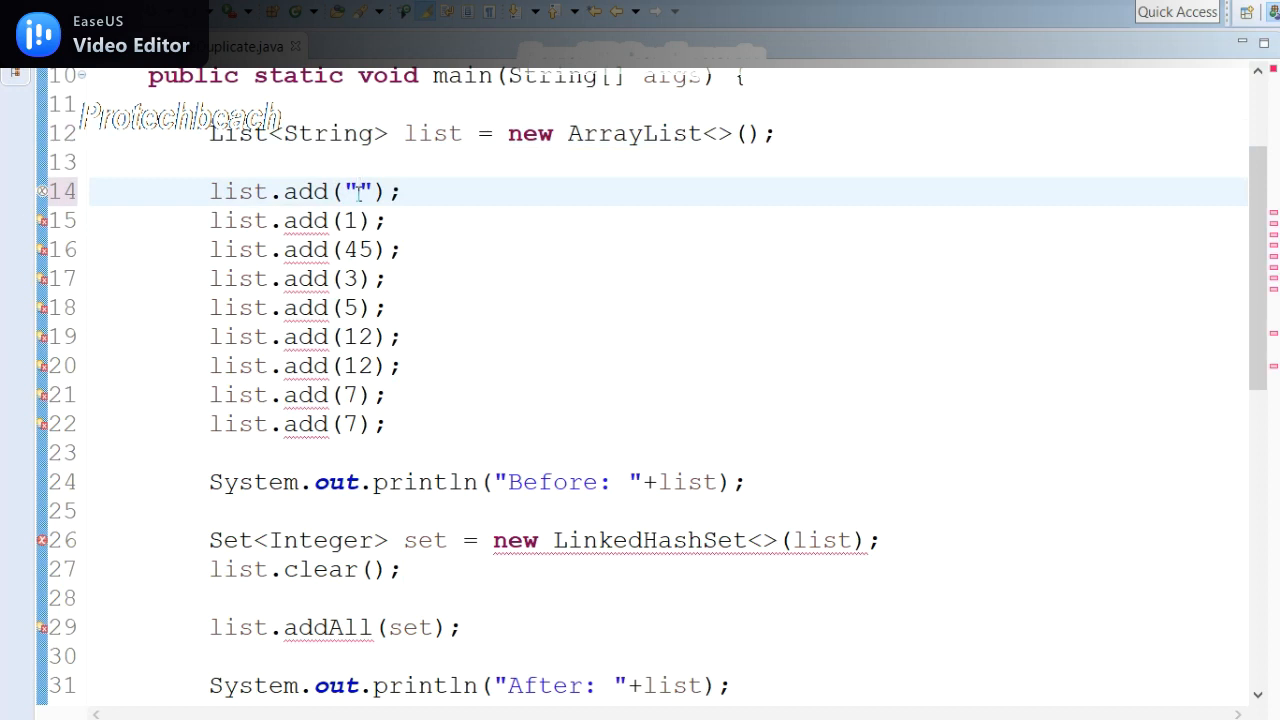
pyautogui.write('pro')
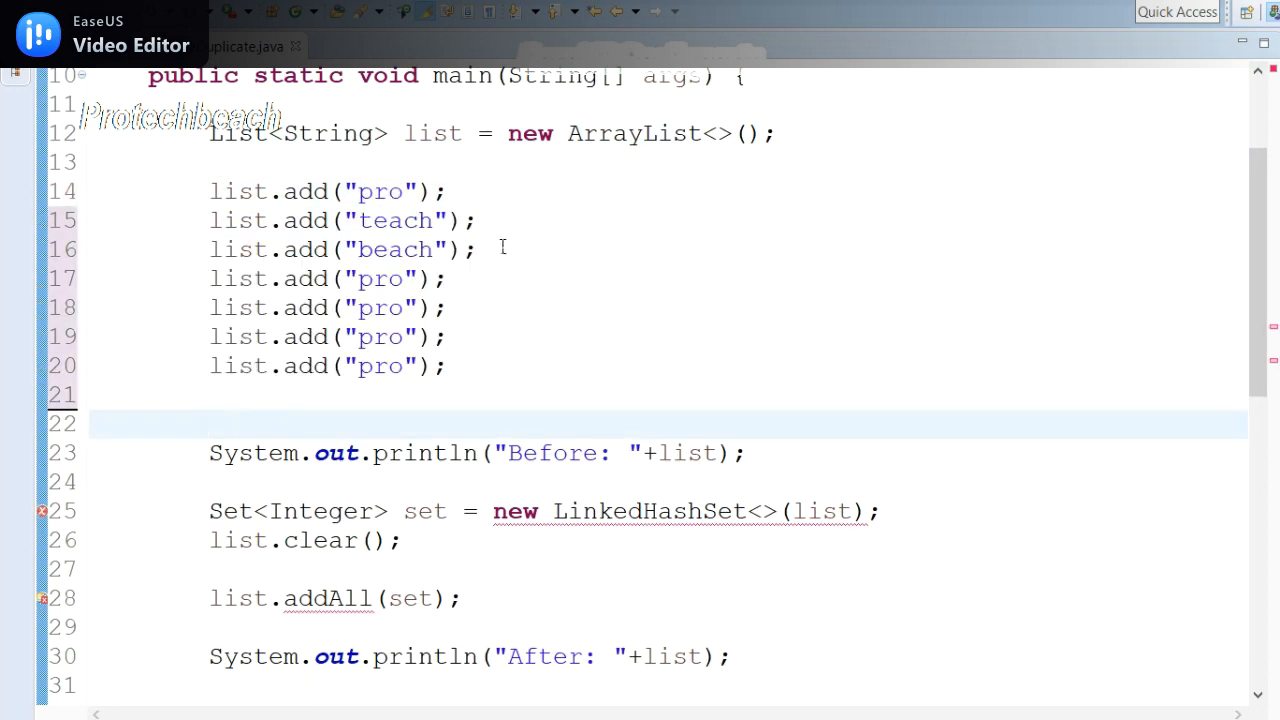
pyautogui.moveTo(209, 191); pyautogui.dragTo(478, 249)
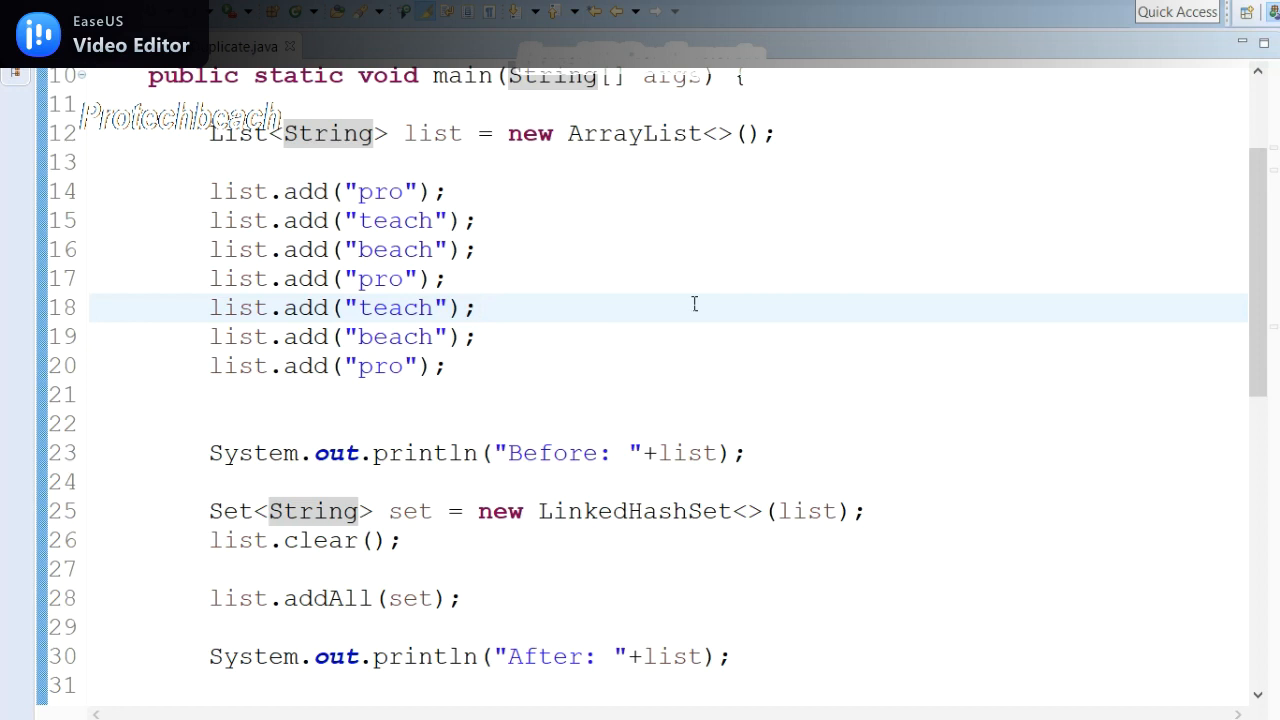
pyautogui.click(478, 307)
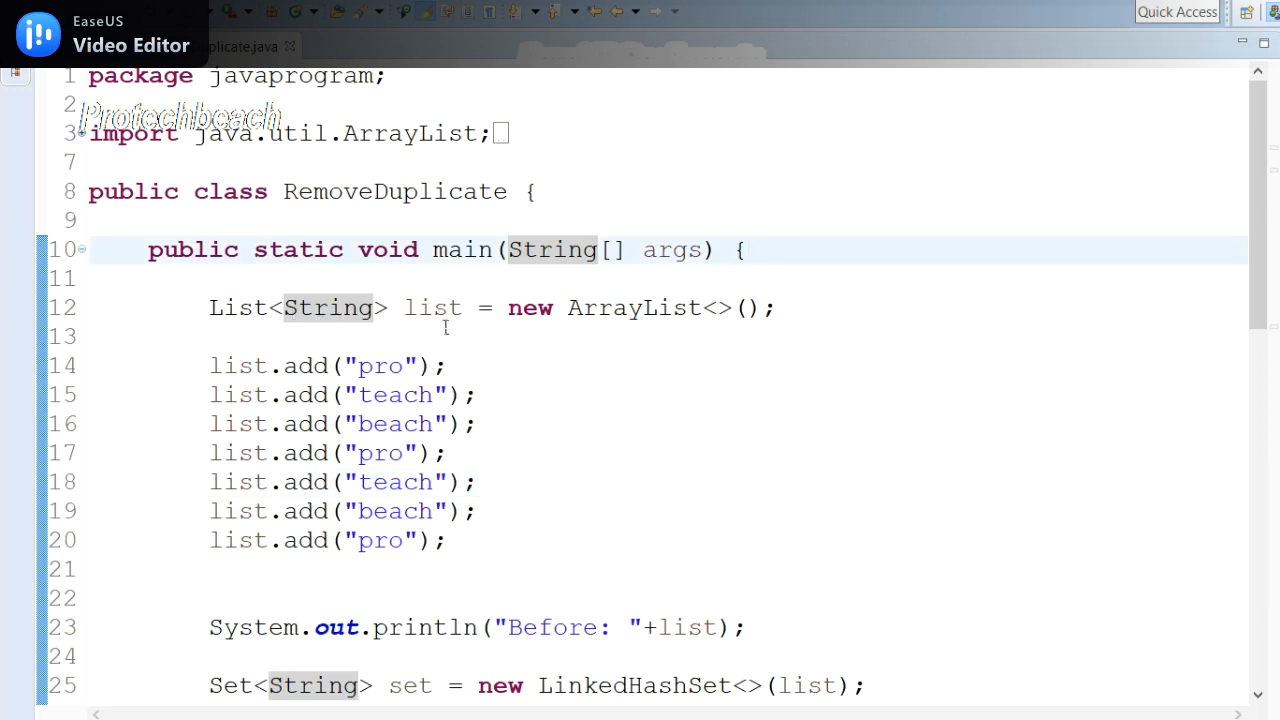
pyautogui.doubleClick(433, 307)
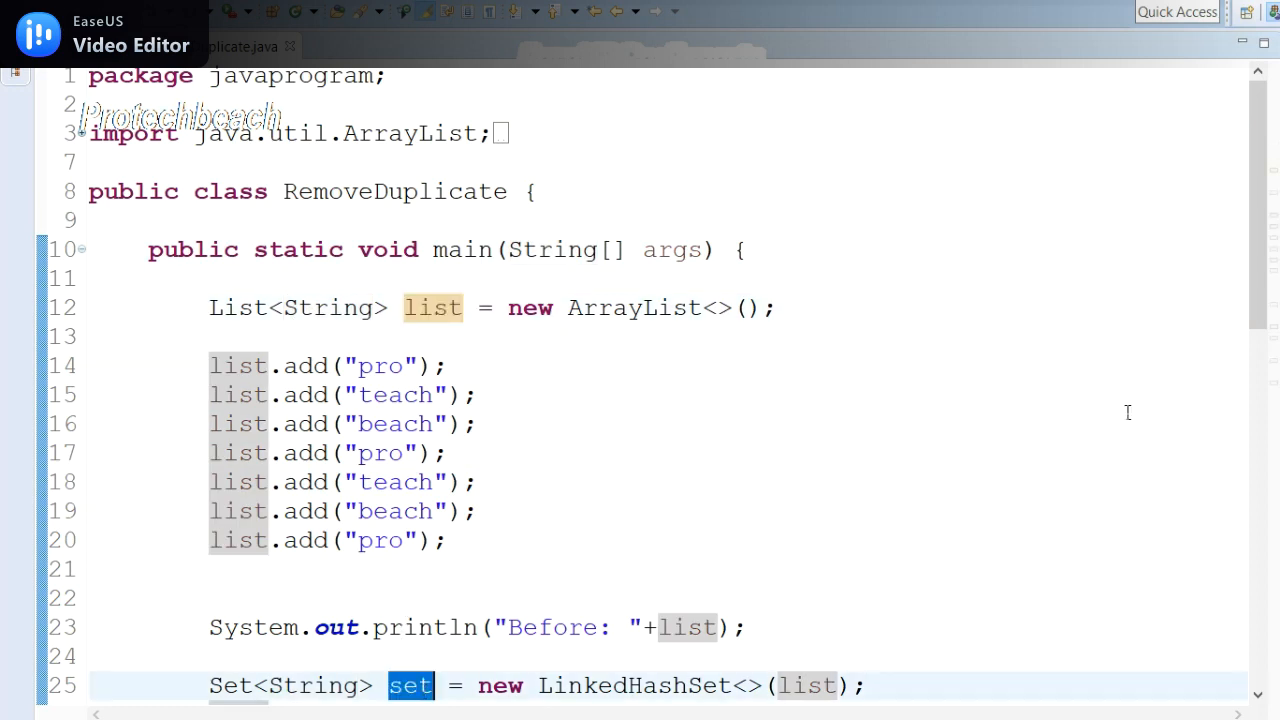
pyautogui.scroll(-3)
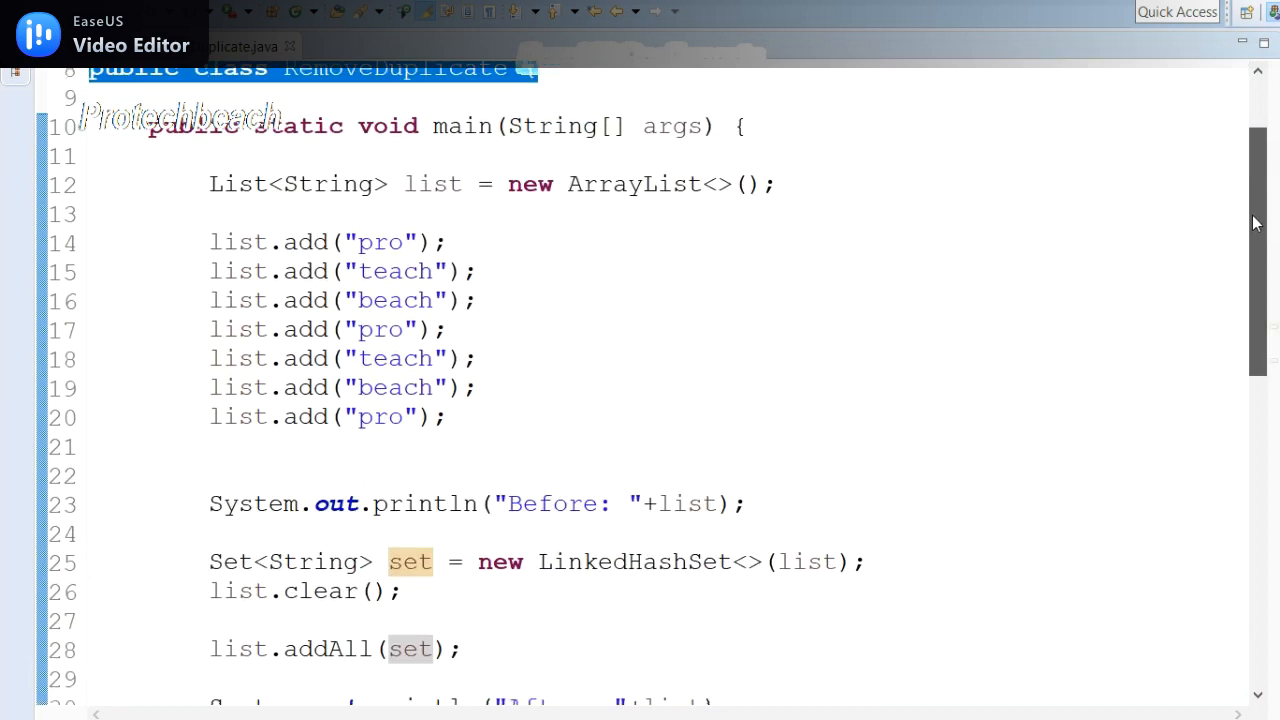
pyautogui.scroll(-3)
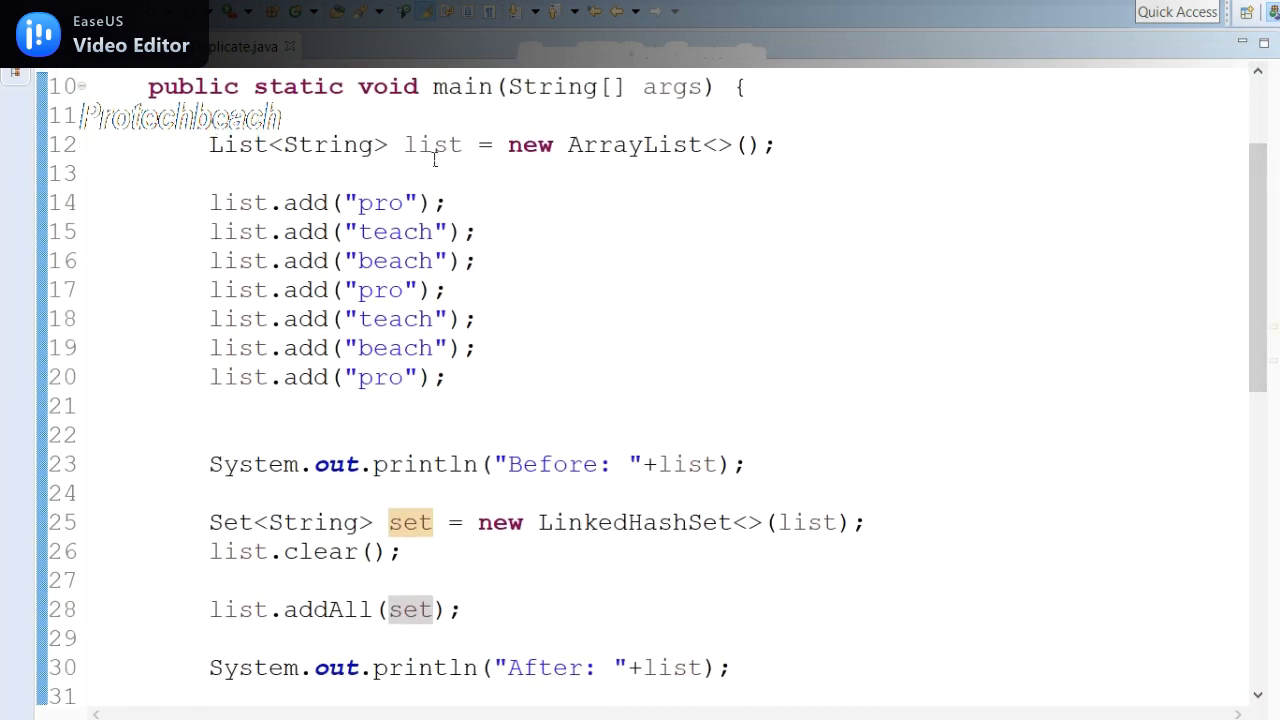
pyautogui.doubleClick(433, 145)
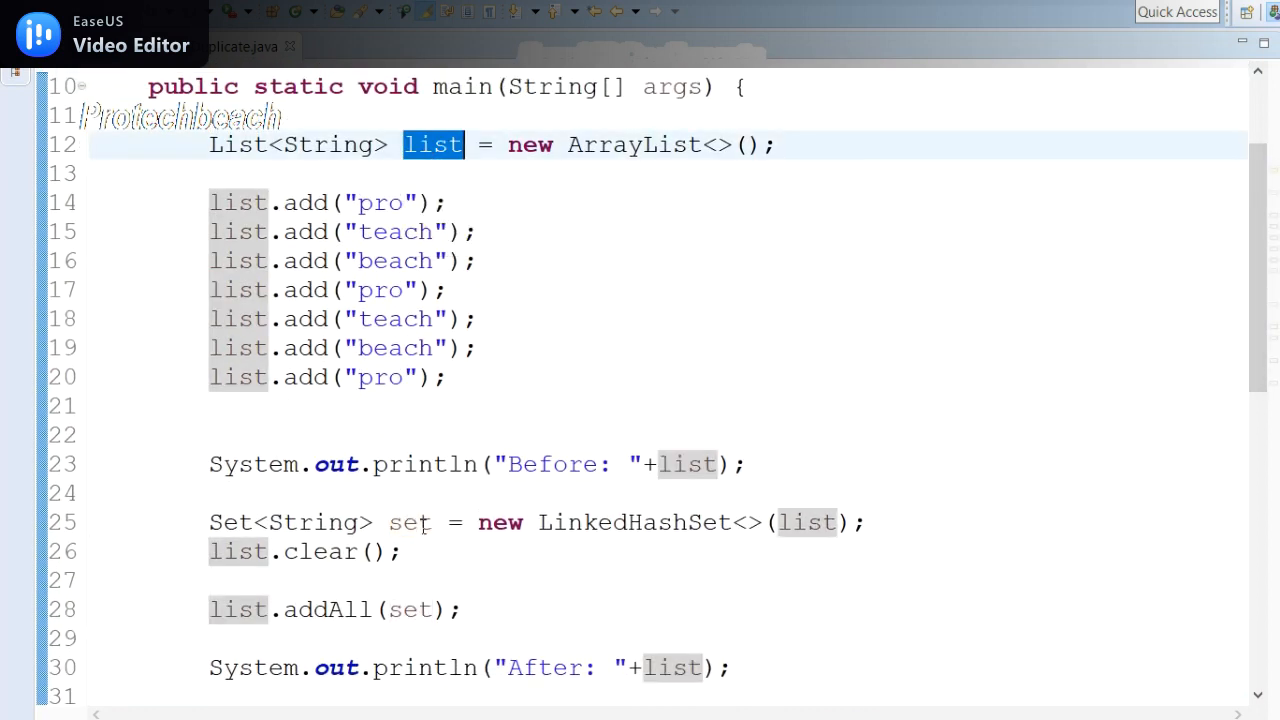
pyautogui.doubleClick(410, 522)
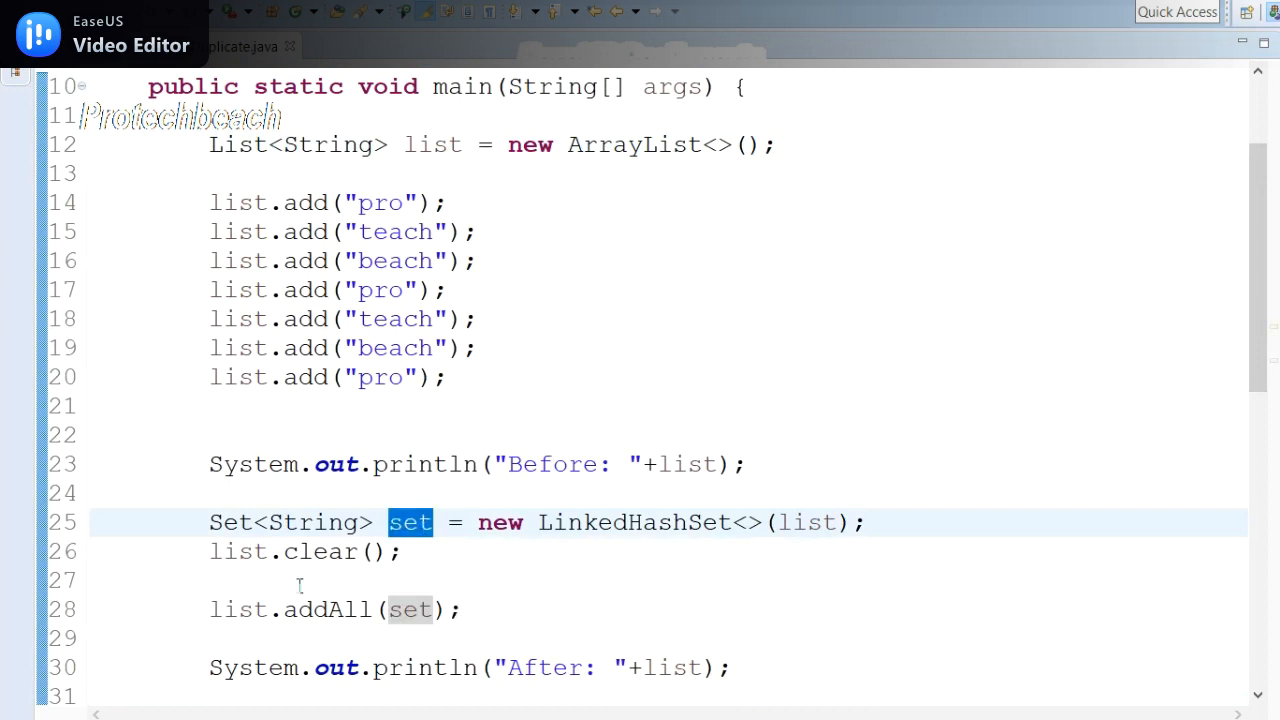